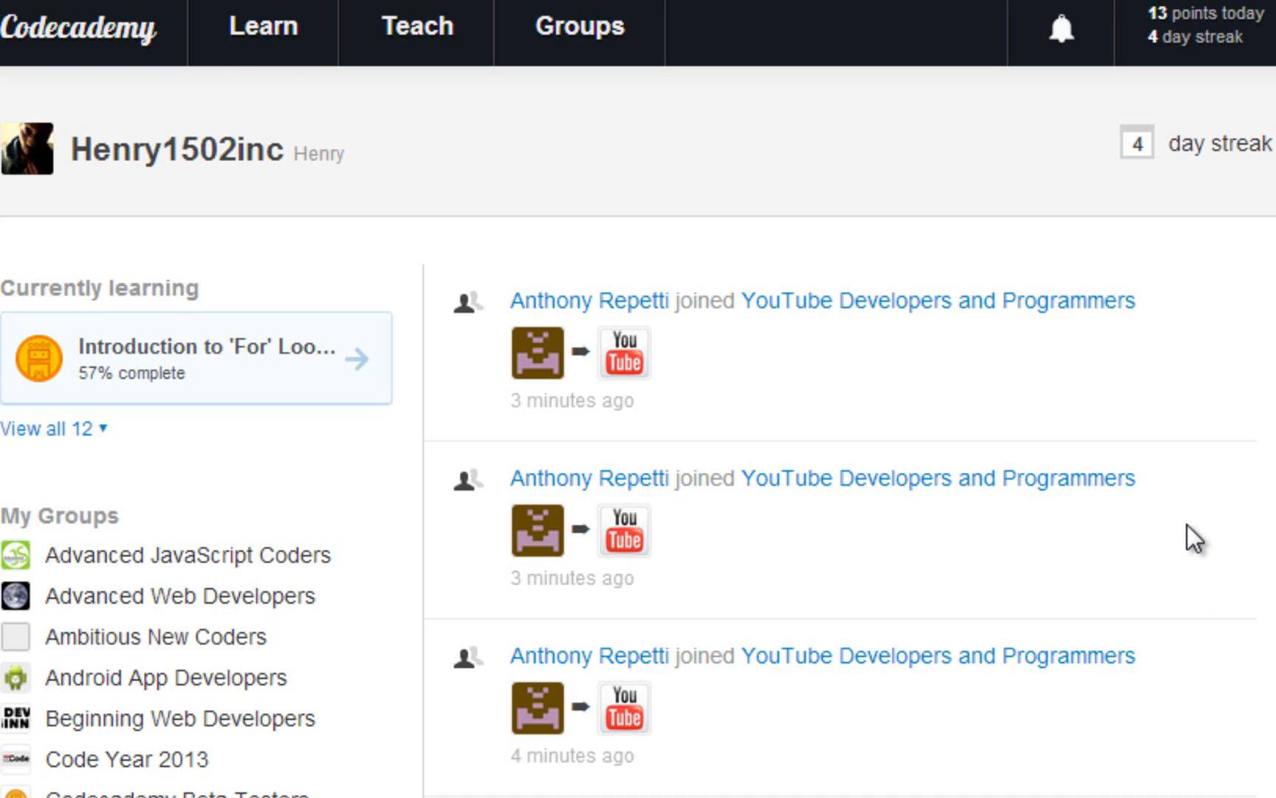
{"action": "mouse_move", "coordinate": [263, 31]}
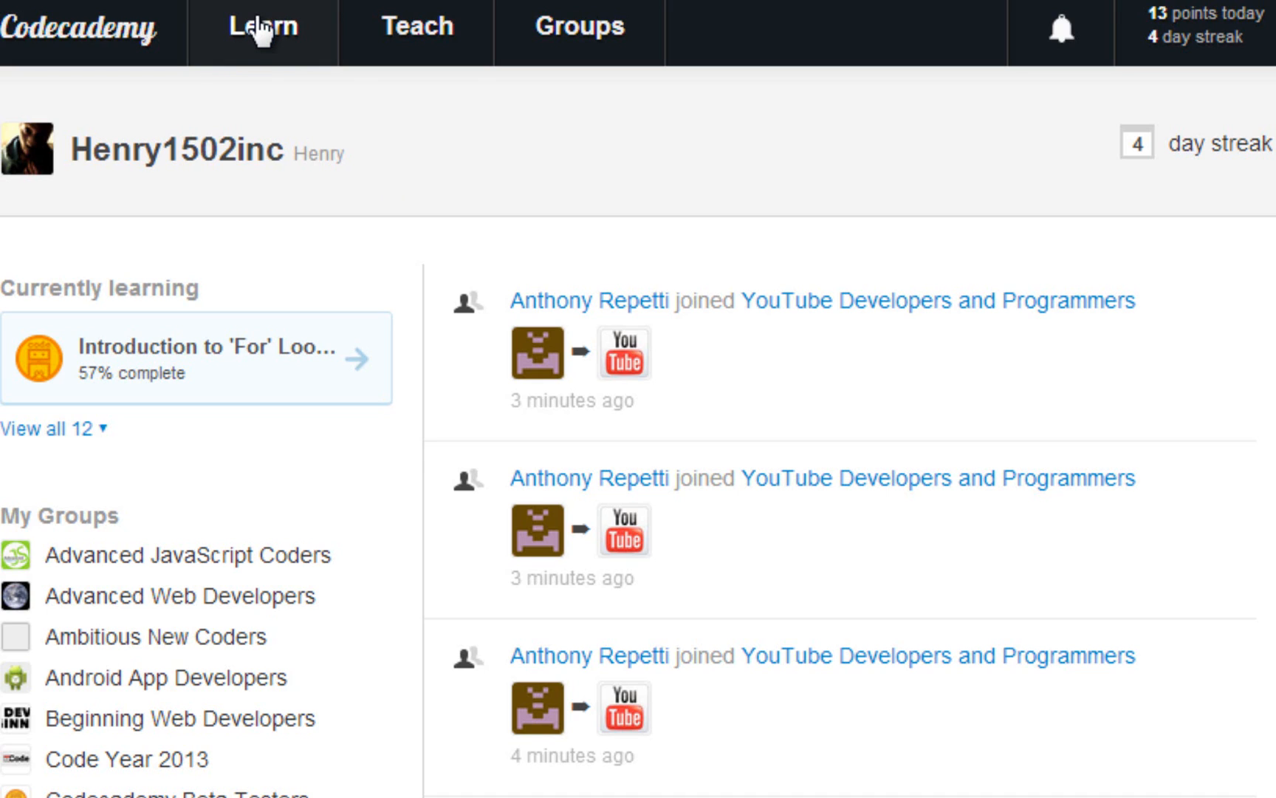
Step: Go to the PHP course page from the dashboard's Learn menu
{"action": "left_click", "coordinate": [260, 31]}
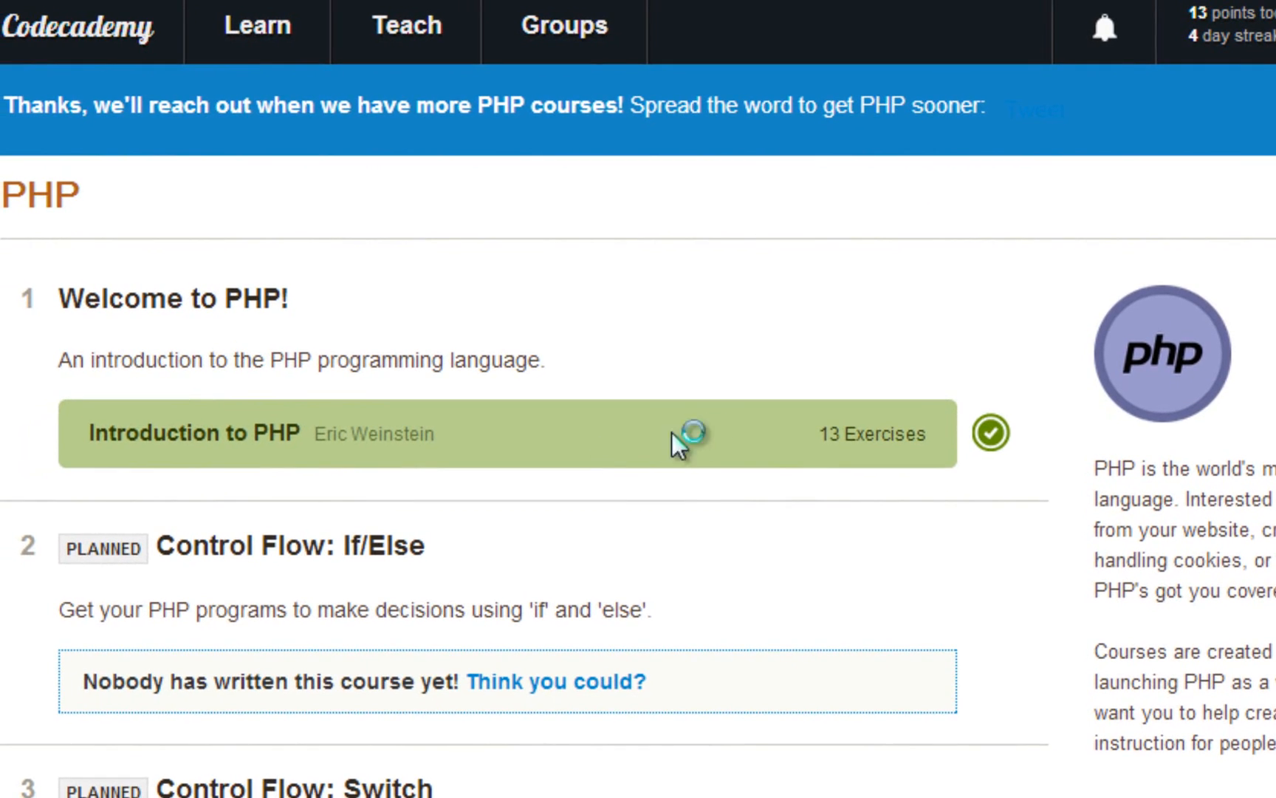
{"action": "mouse_move", "coordinate": [845, 434]}
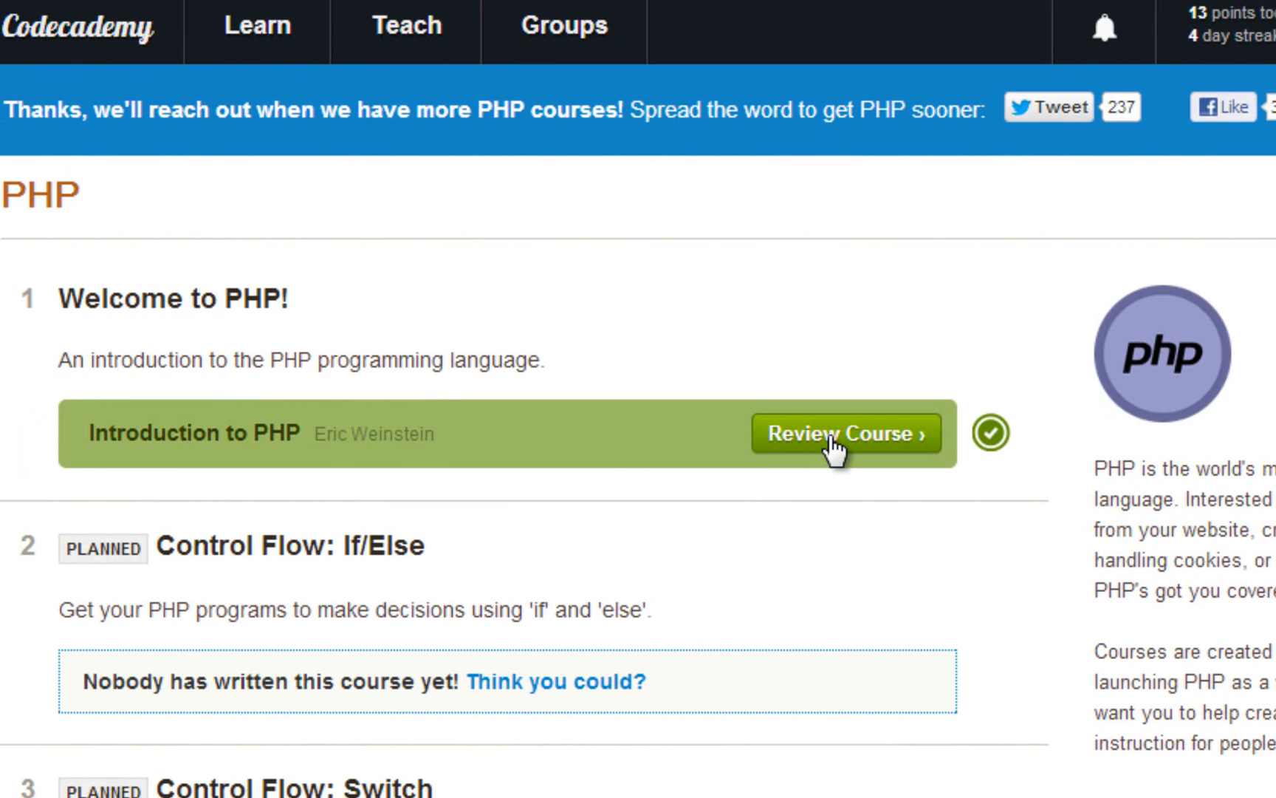
Step: Review the Introduction to PHP course and open lesson 1, HTML, Meet PHP
{"action": "left_click", "coordinate": [845, 432]}
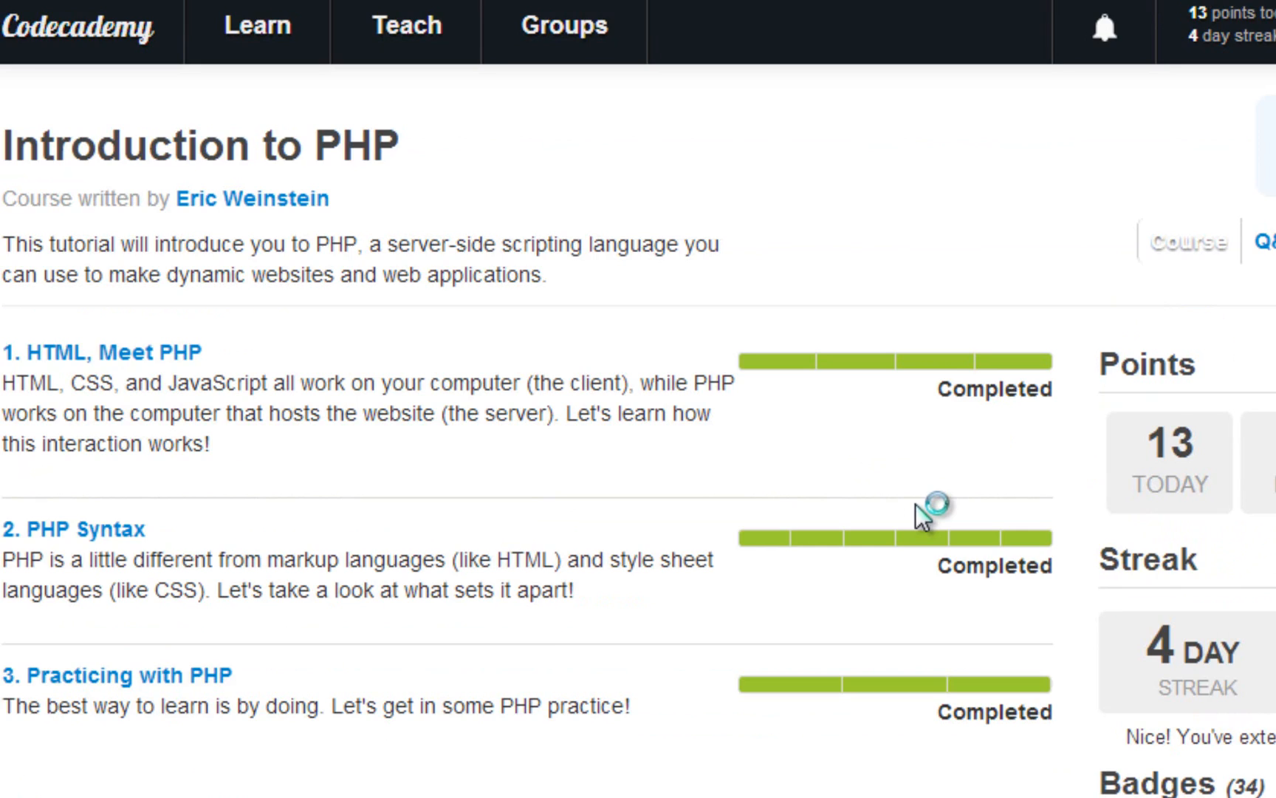
{"action": "left_click", "coordinate": [1186, 242]}
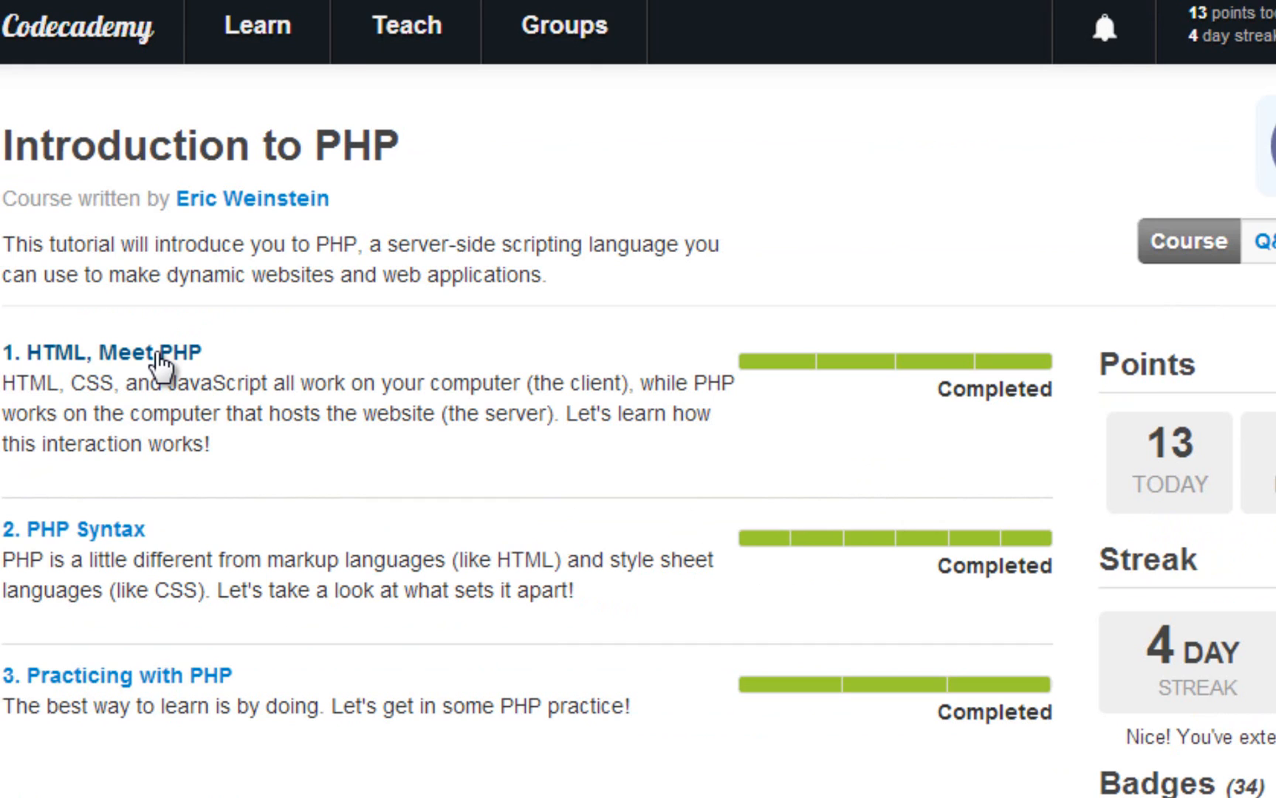
{"action": "left_click", "coordinate": [101, 351]}
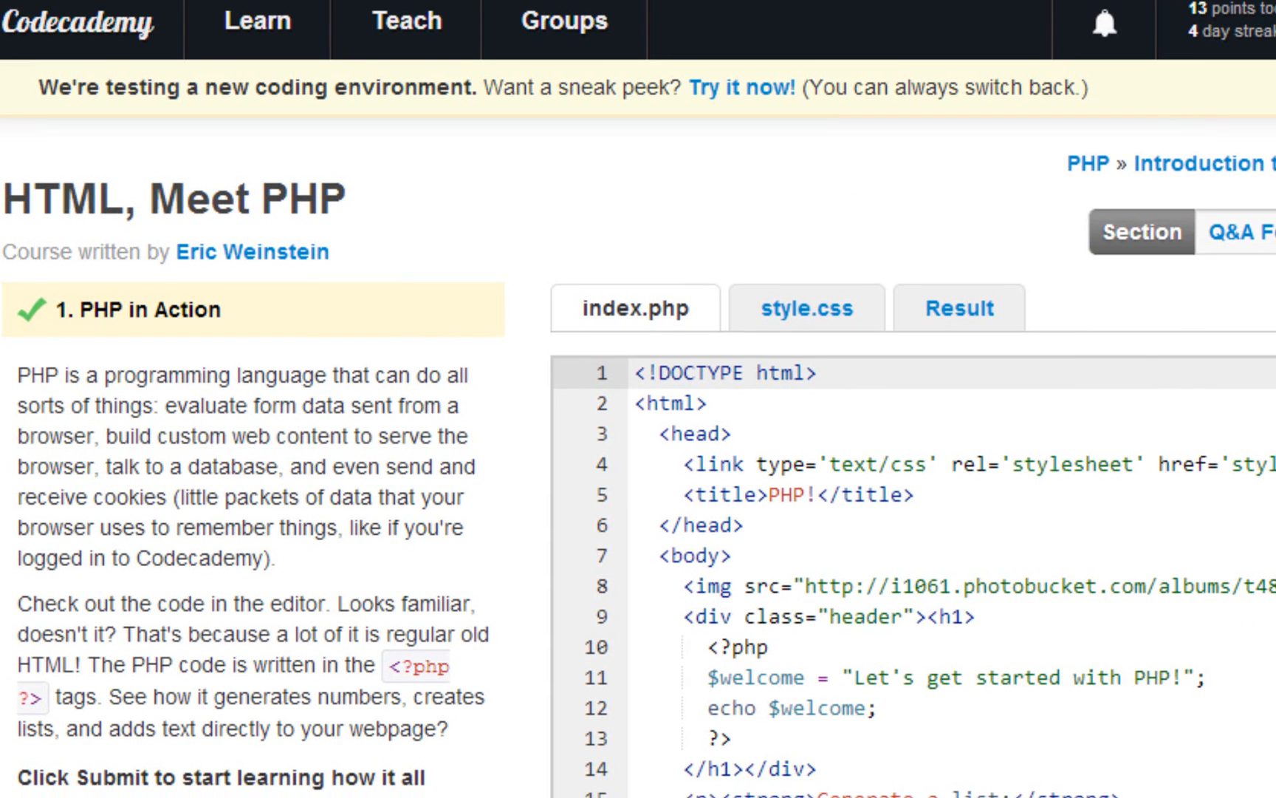
{"action": "scroll", "scroll_direction": "down", "scroll_amount": 3}
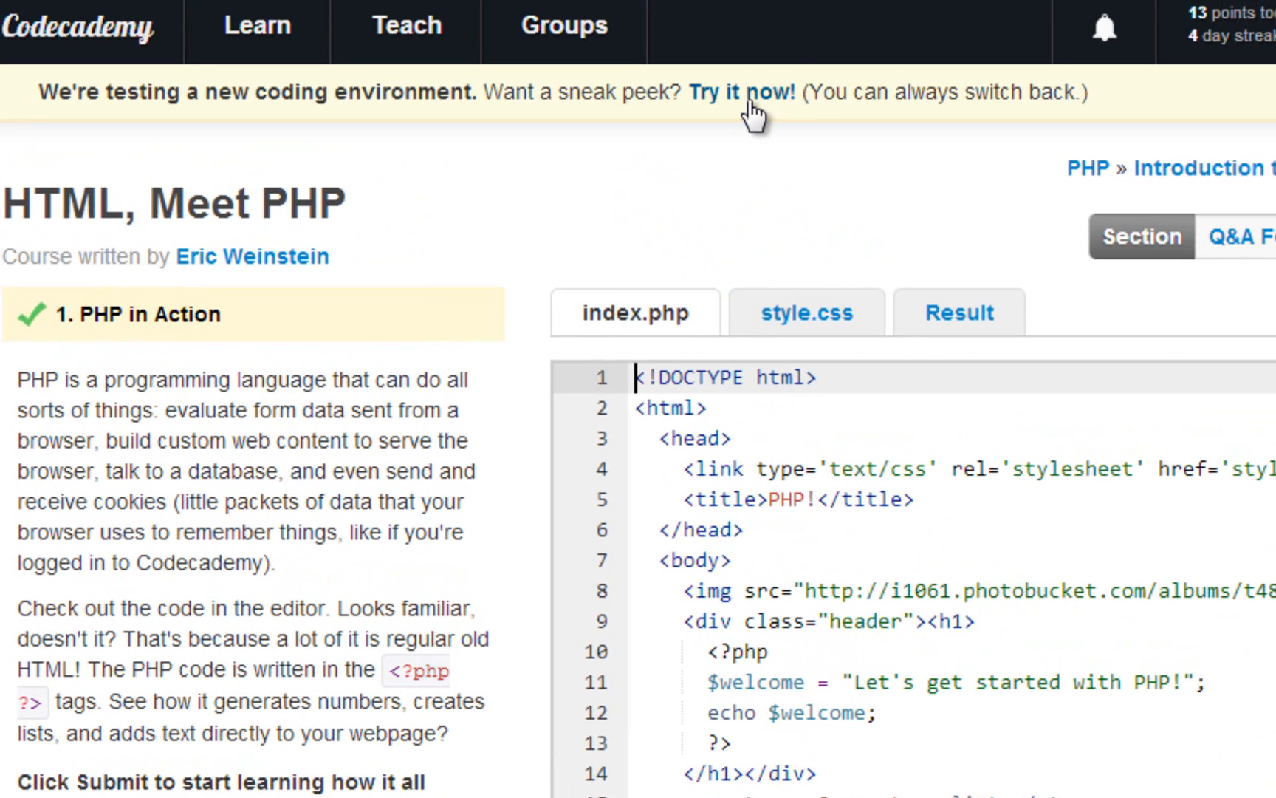
Step: Load the beta coding environment via 'Try it now!' and view the exercise's full-screen output
{"action": "left_click", "coordinate": [738, 91]}
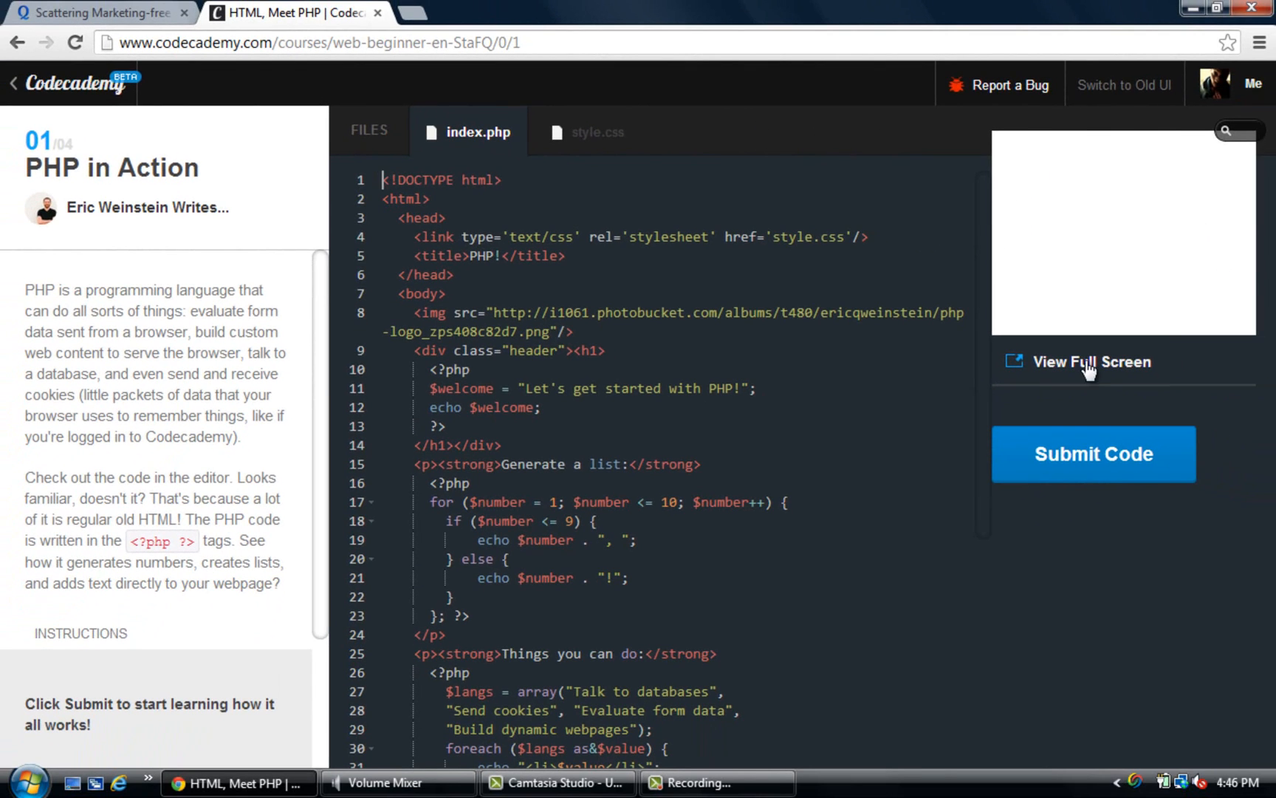
{"action": "scroll", "scroll_direction": "down", "scroll_amount": 3}
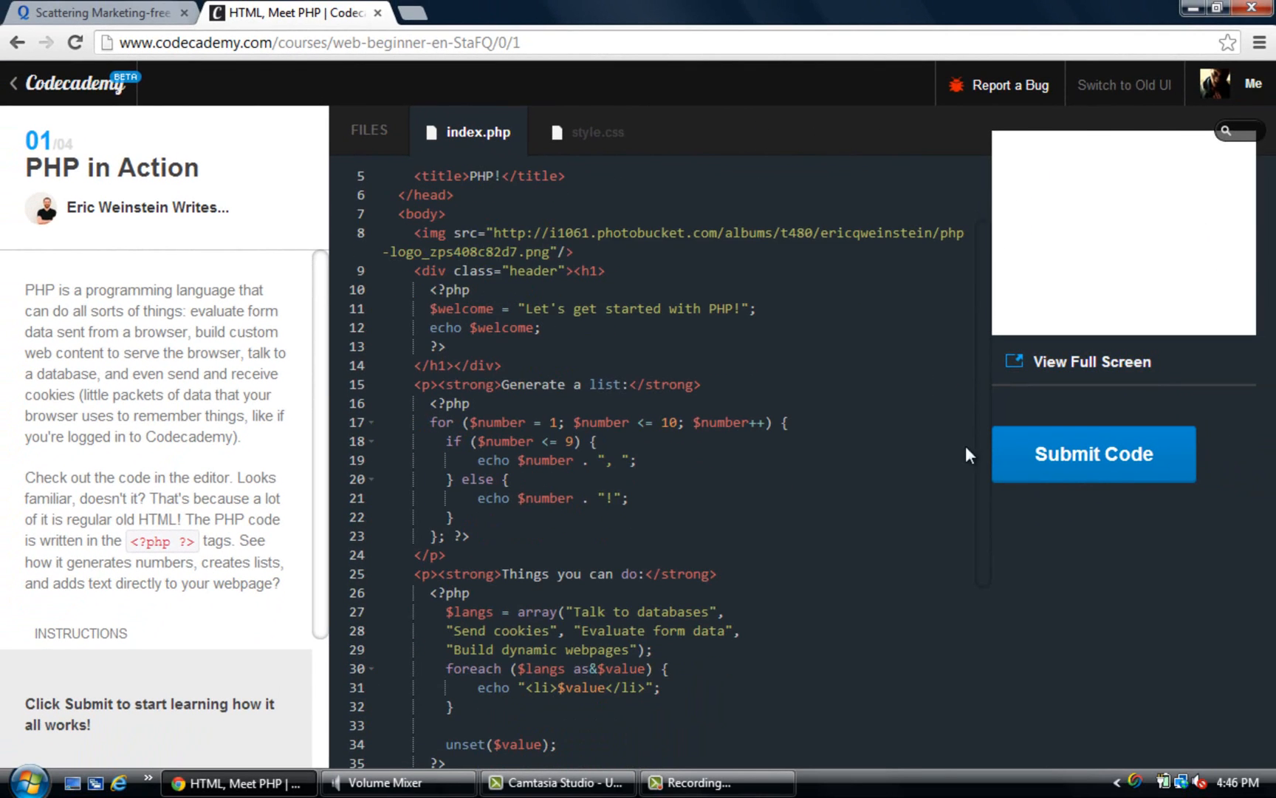
{"action": "left_click", "coordinate": [1093, 454]}
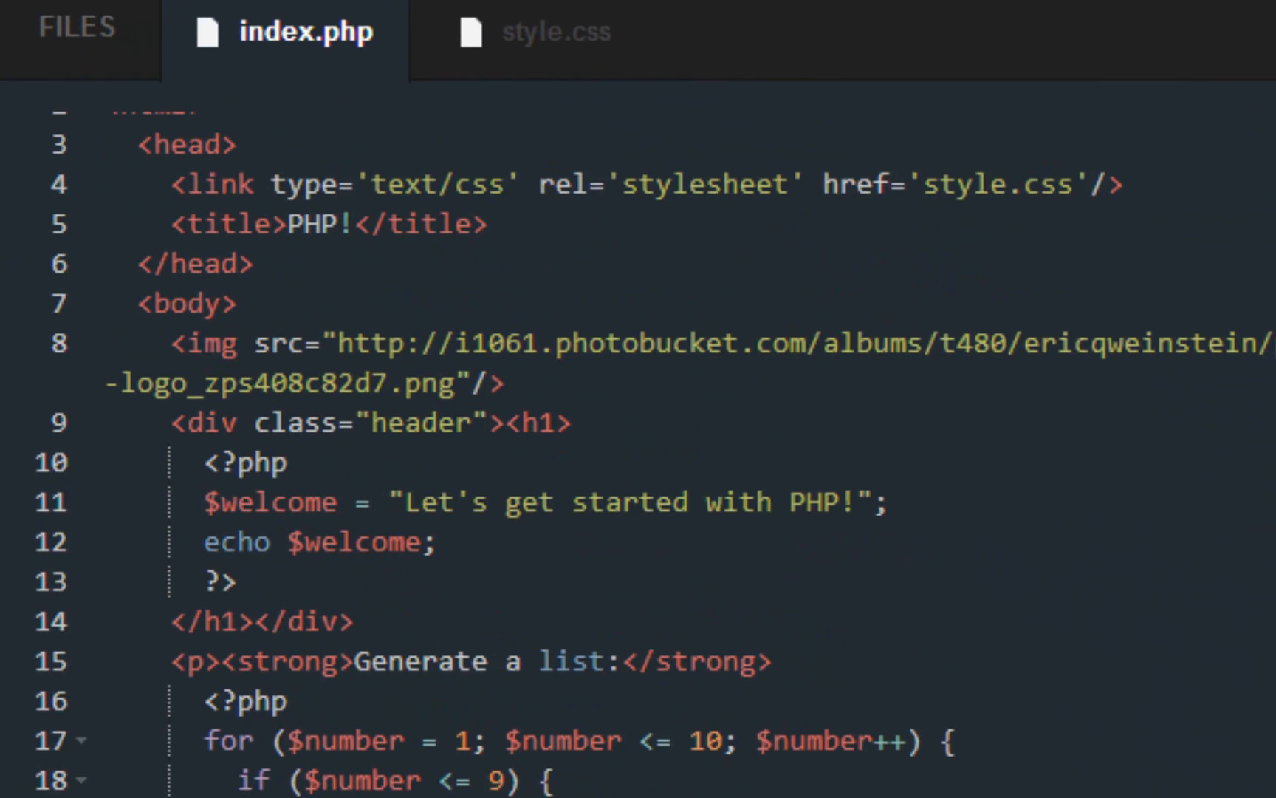
{"action": "scroll", "scroll_direction": "up", "scroll_amount": 3}
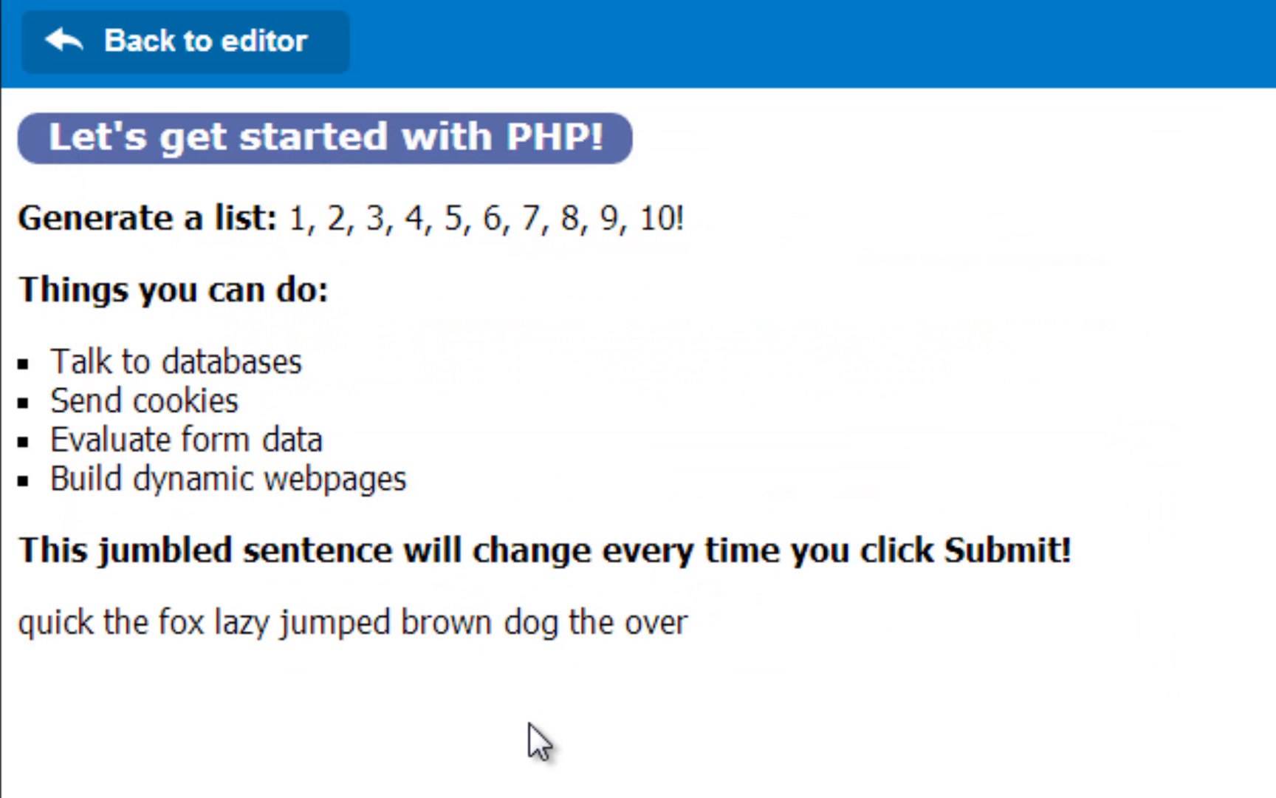
{"action": "mouse_move", "coordinate": [194, 441]}
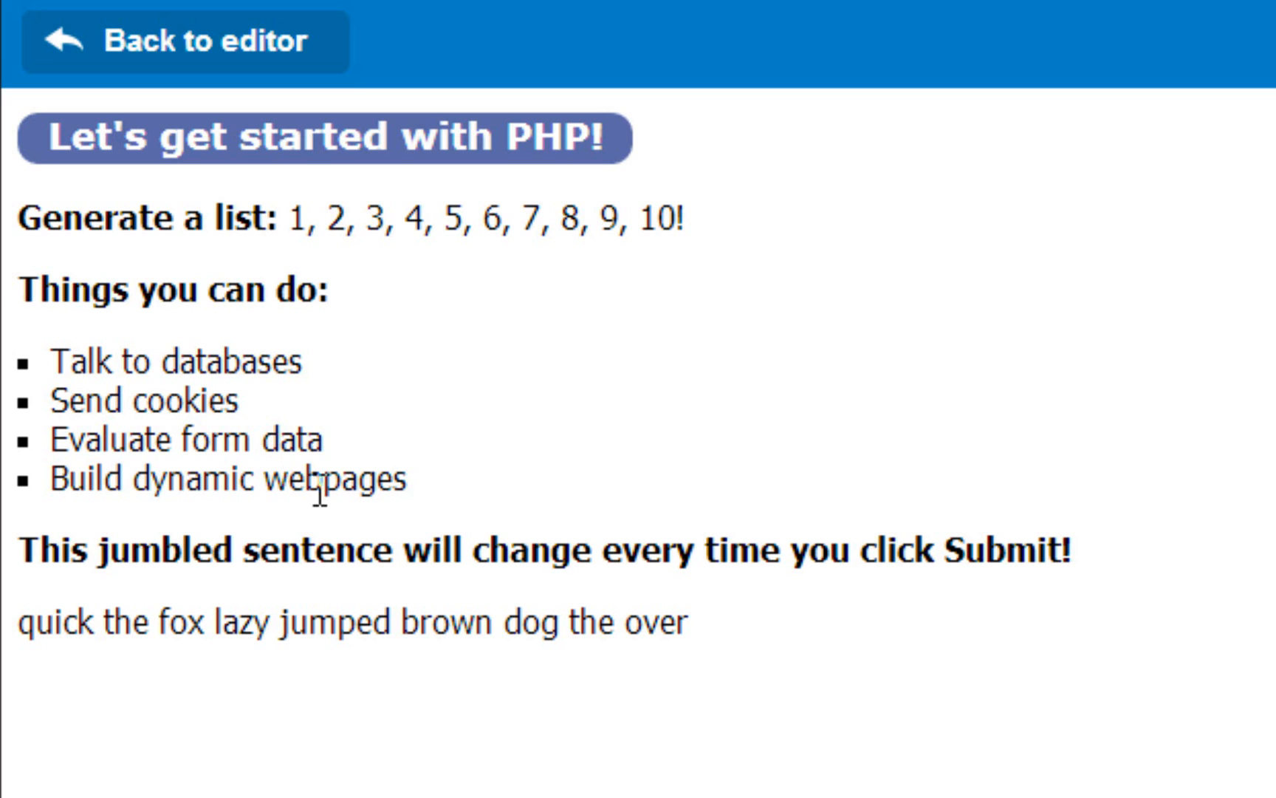
{"action": "mouse_move", "coordinate": [355, 443]}
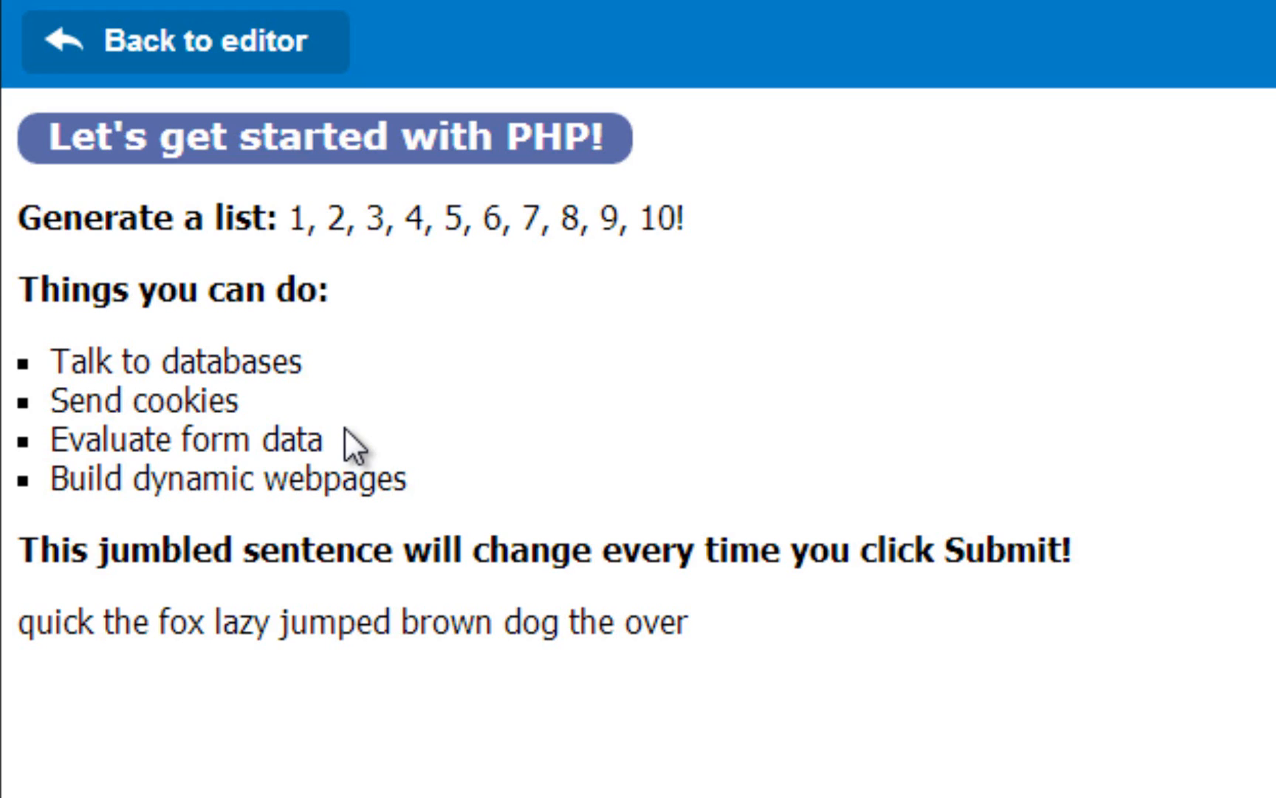
{"action": "mouse_move", "coordinate": [241, 482]}
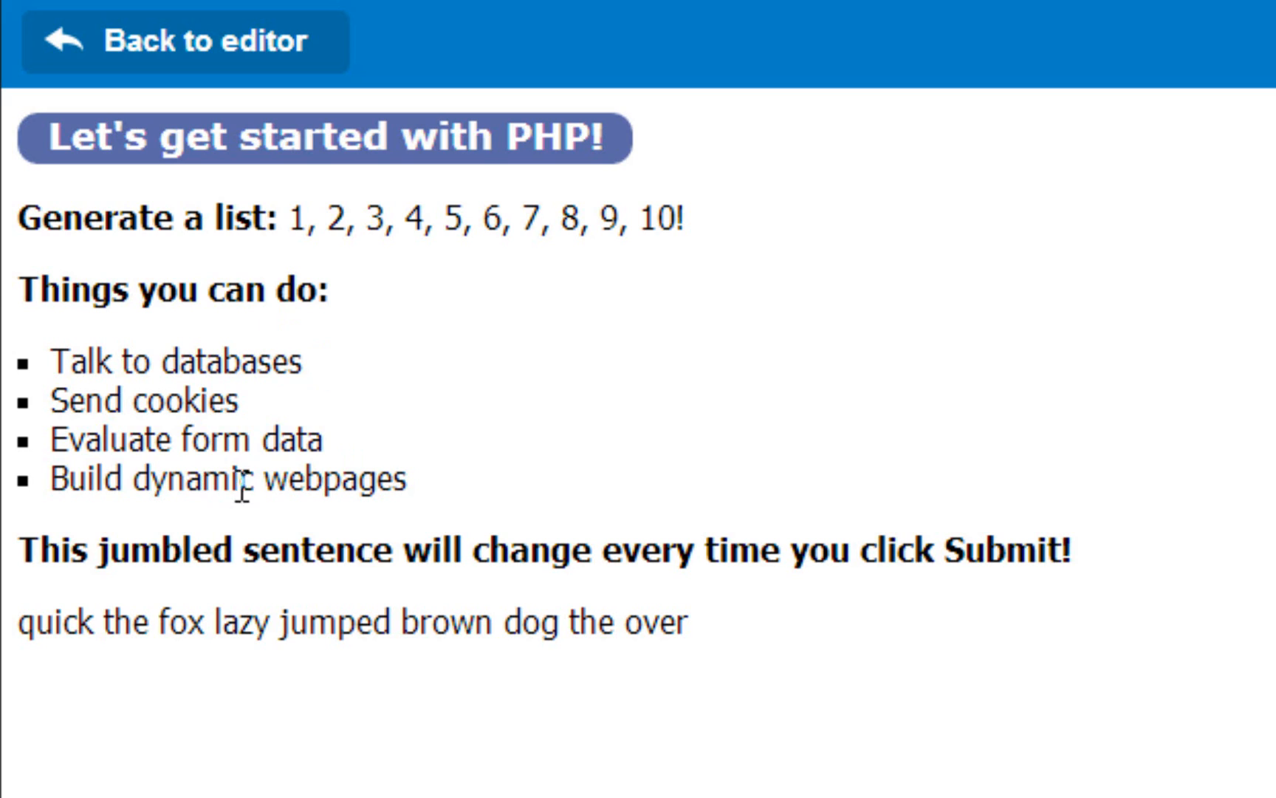
{"action": "mouse_move", "coordinate": [463, 541]}
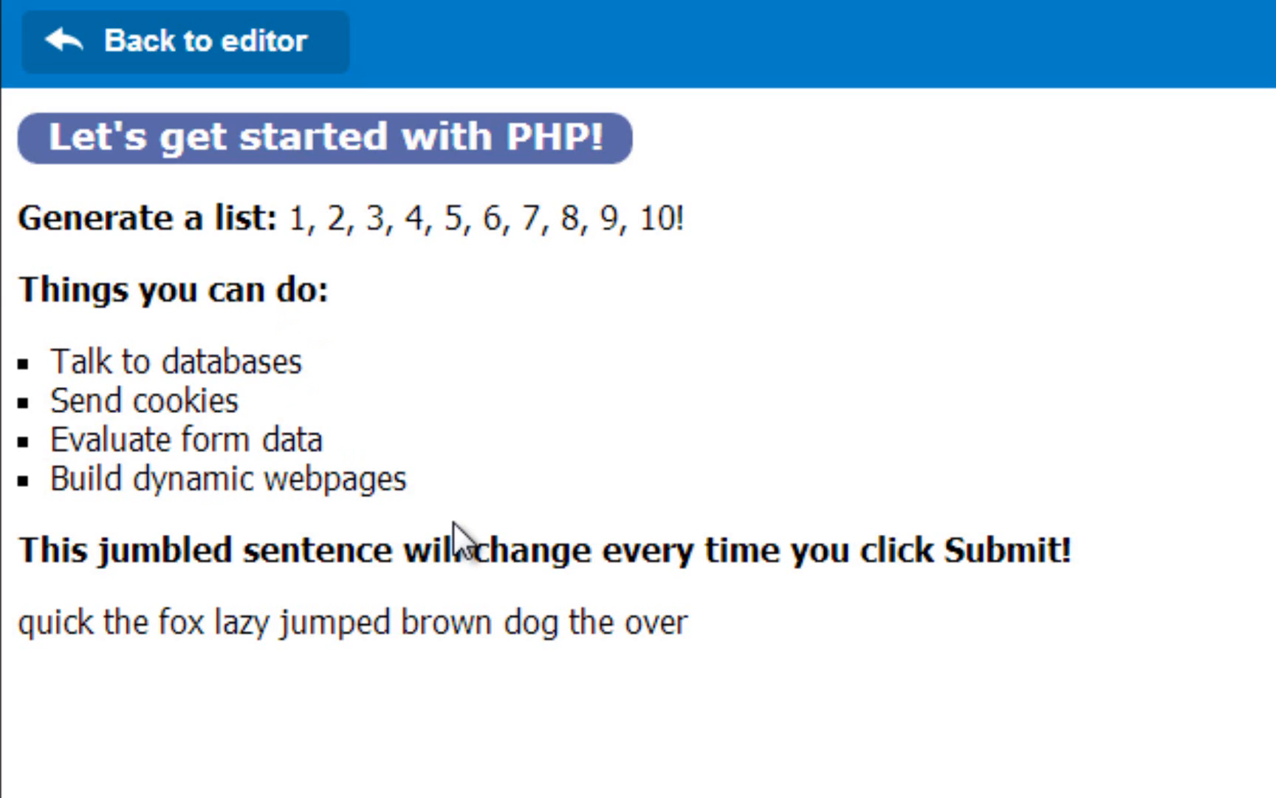
Step: Return to the editor, review the code and advance to the Get Started! starter page
{"action": "left_click", "coordinate": [187, 41]}
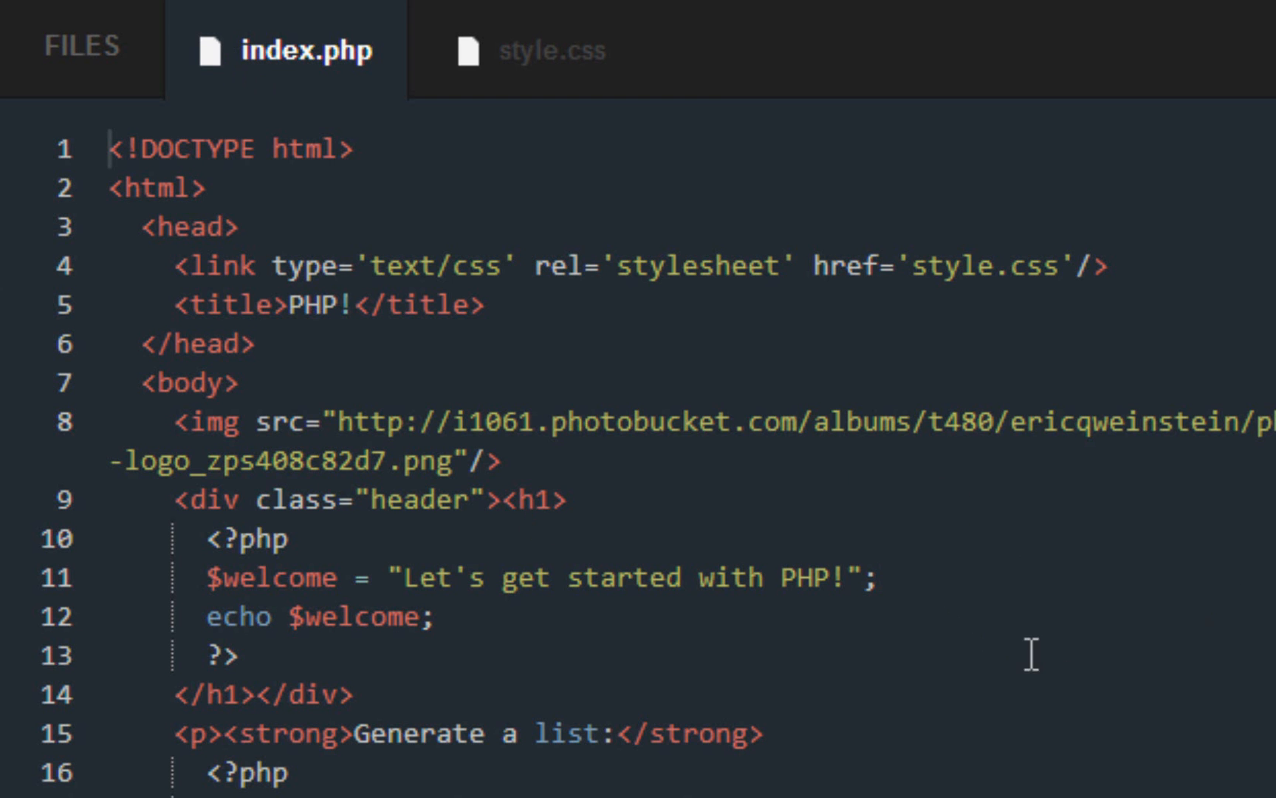
{"action": "scroll", "scroll_direction": "down", "scroll_amount": 3}
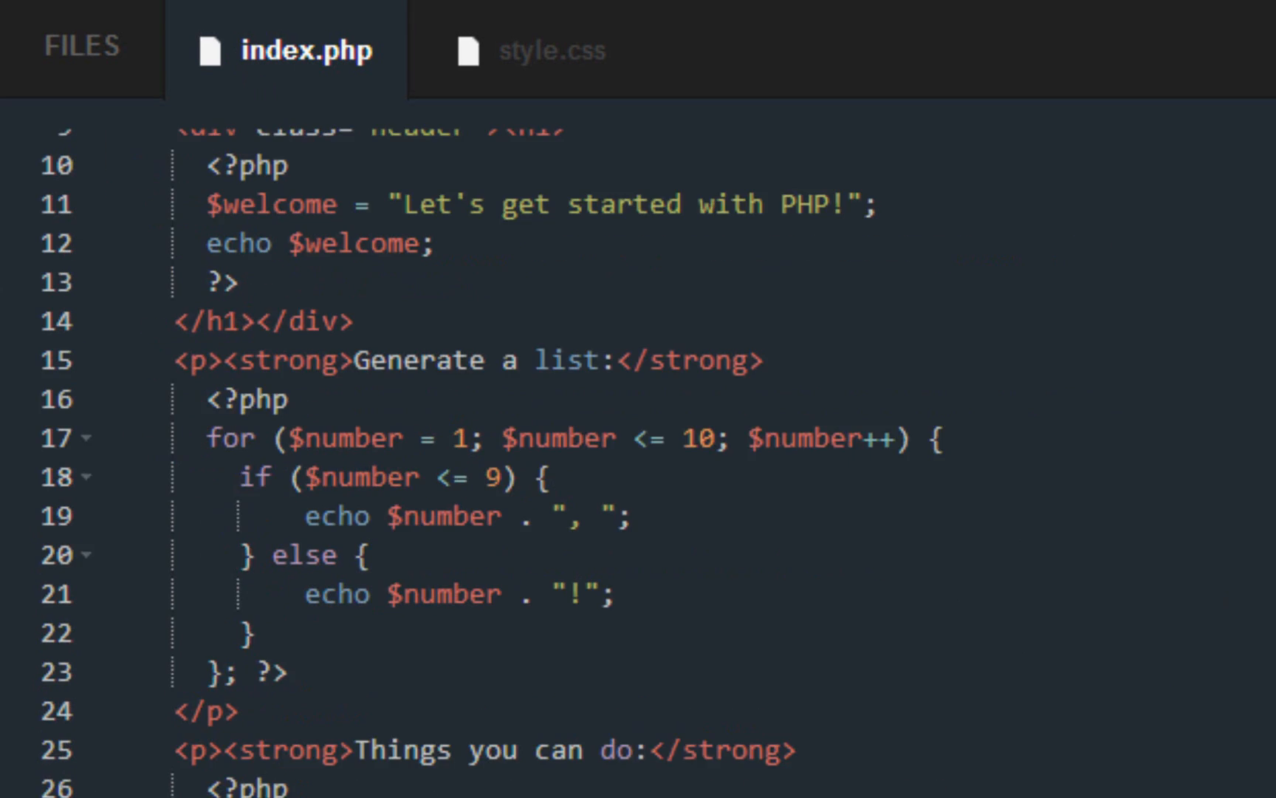
{"action": "scroll", "scroll_direction": "down", "scroll_amount": 3}
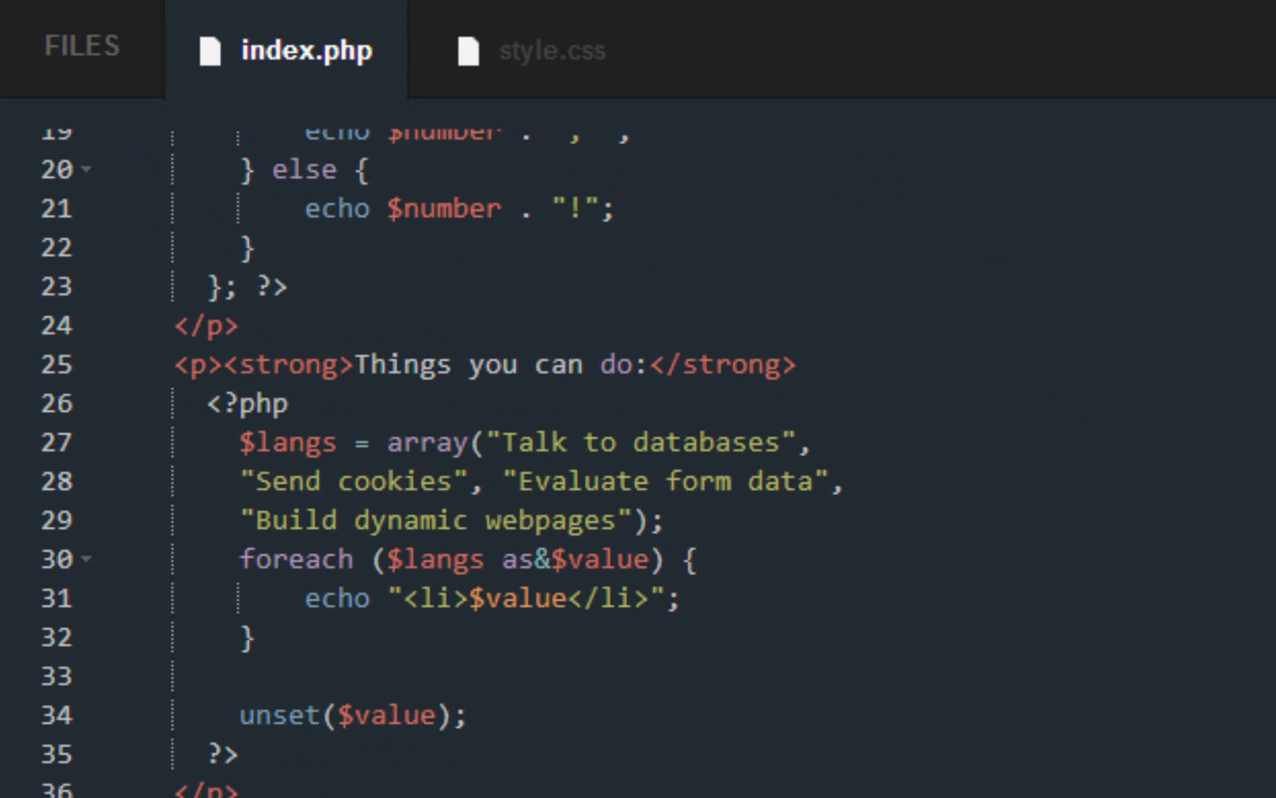
{"action": "scroll", "scroll_direction": "up", "scroll_amount": 3}
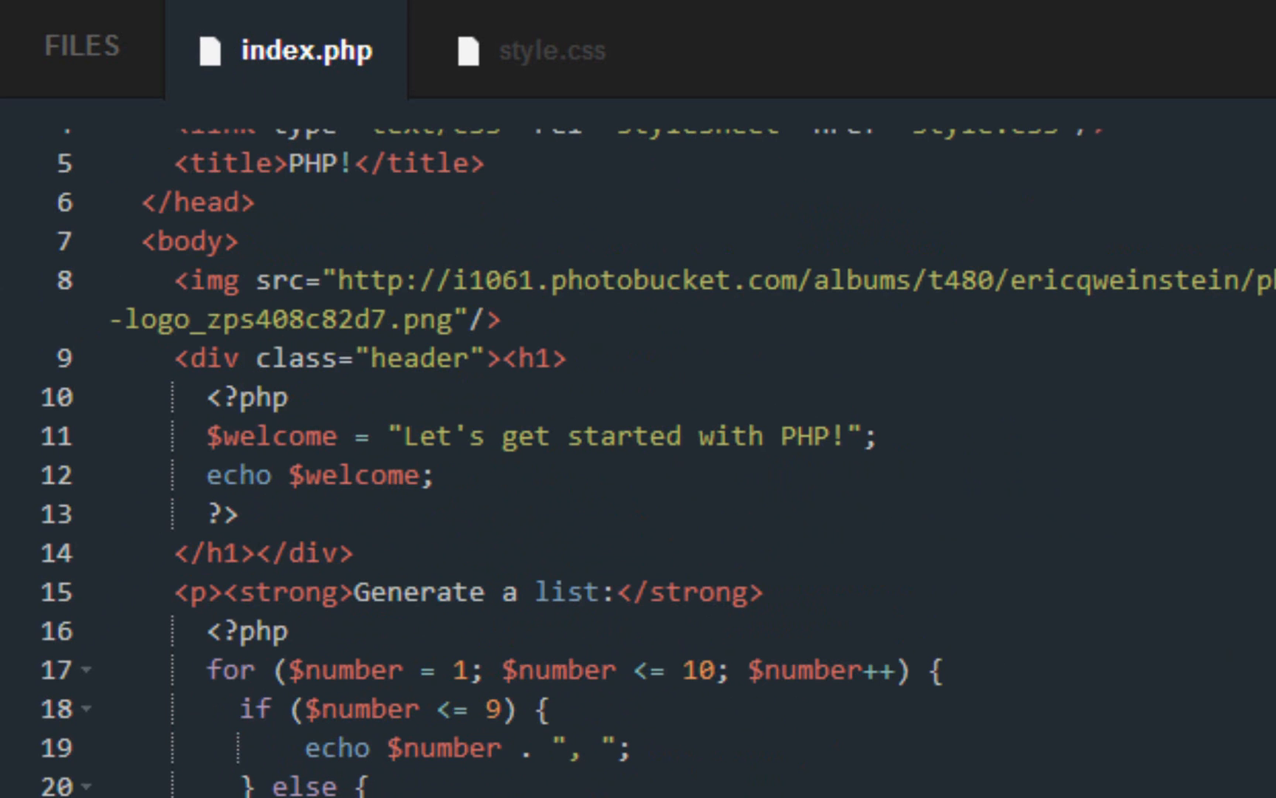
{"action": "scroll", "scroll_direction": "down", "scroll_amount": 3}
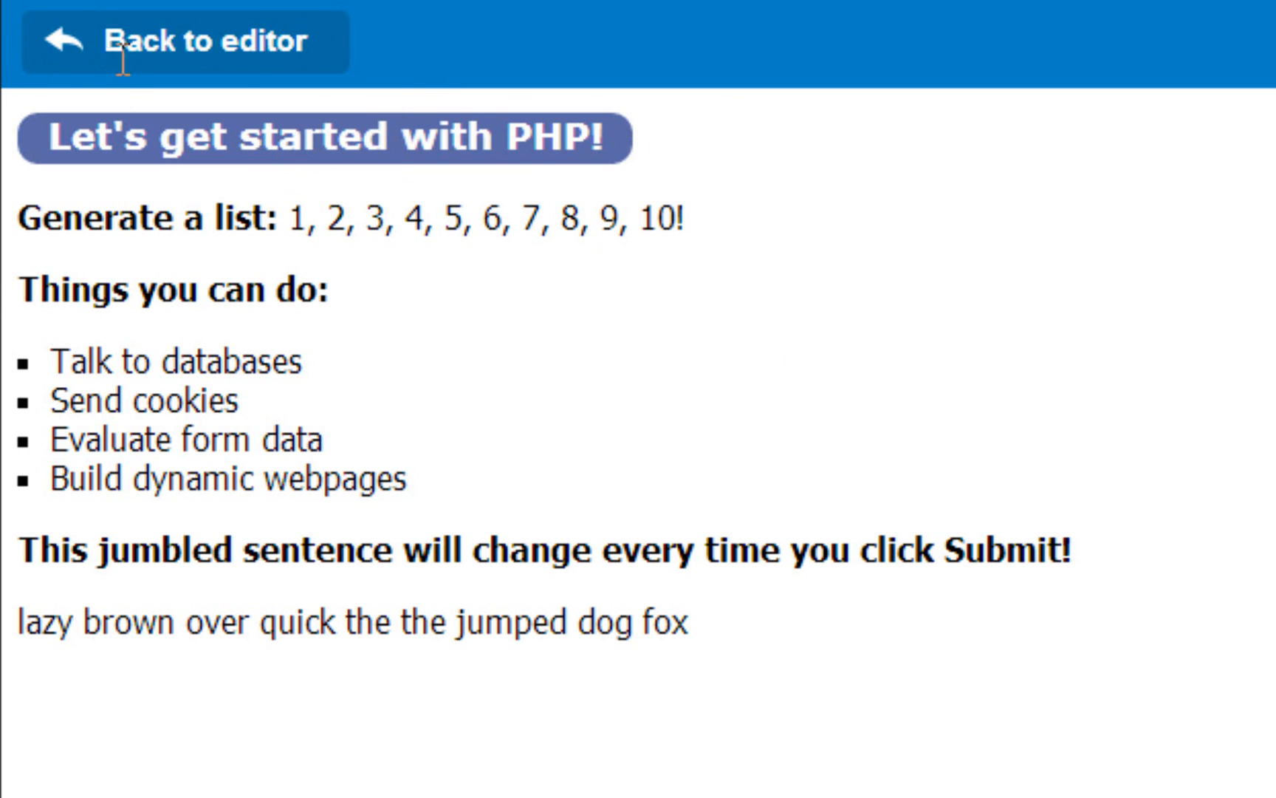
{"action": "left_click", "coordinate": [187, 43]}
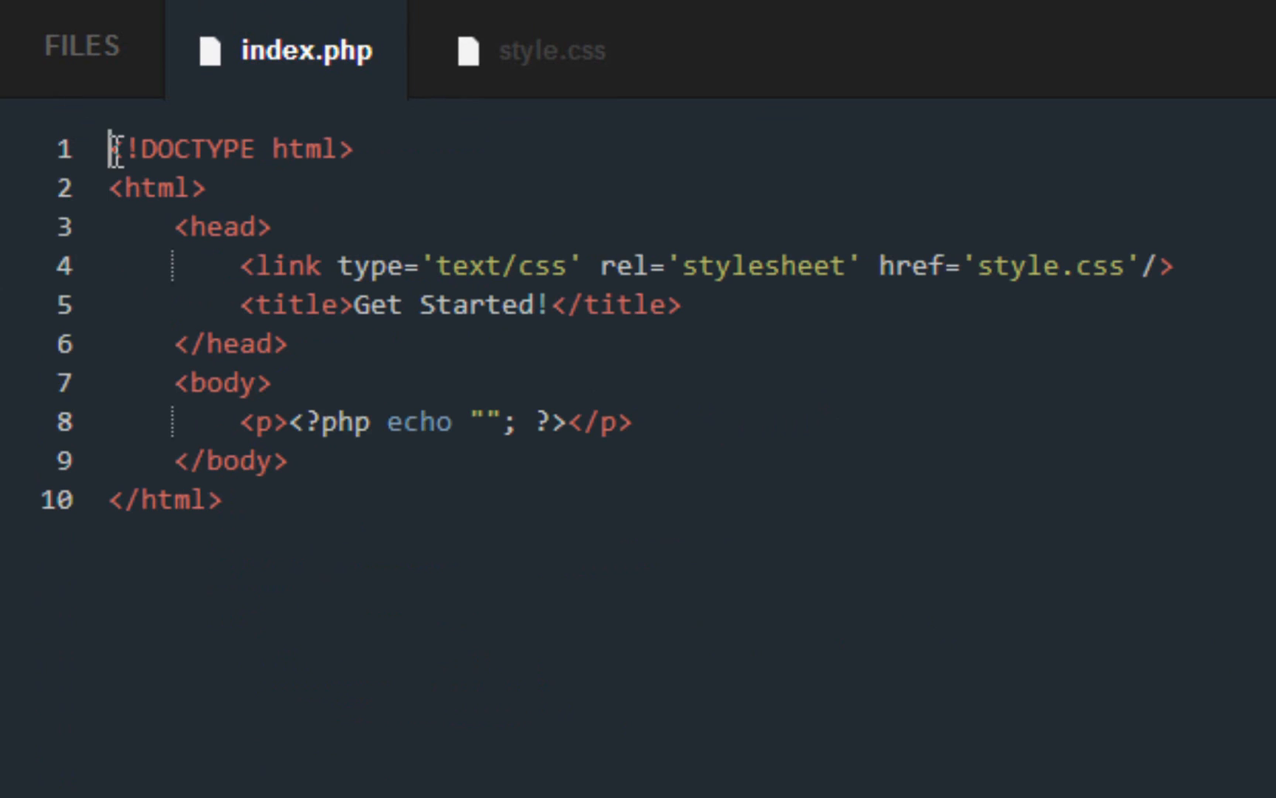
Step: Fill the empty echo with "My first line of PHP!" and check the output
{"action": "left_click", "coordinate": [501, 421]}
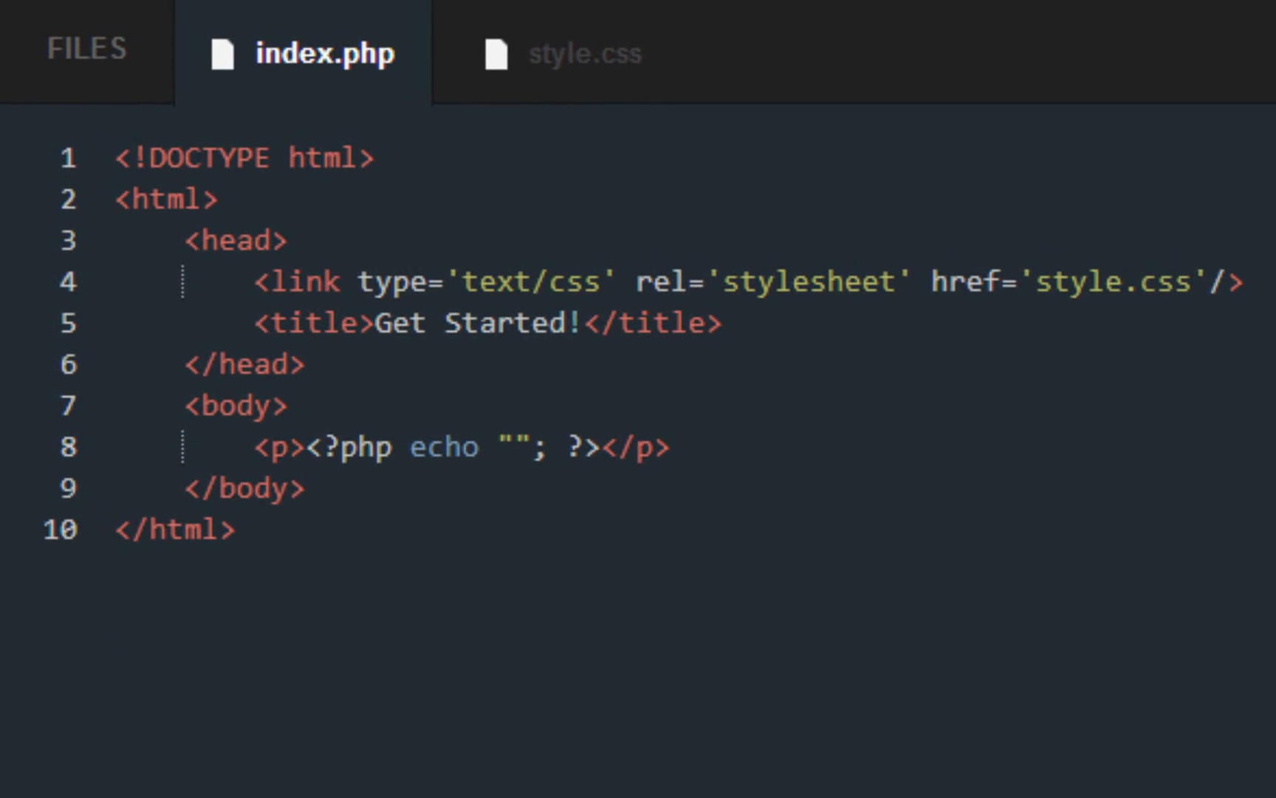
{"action": "left_click", "coordinate": [515, 447]}
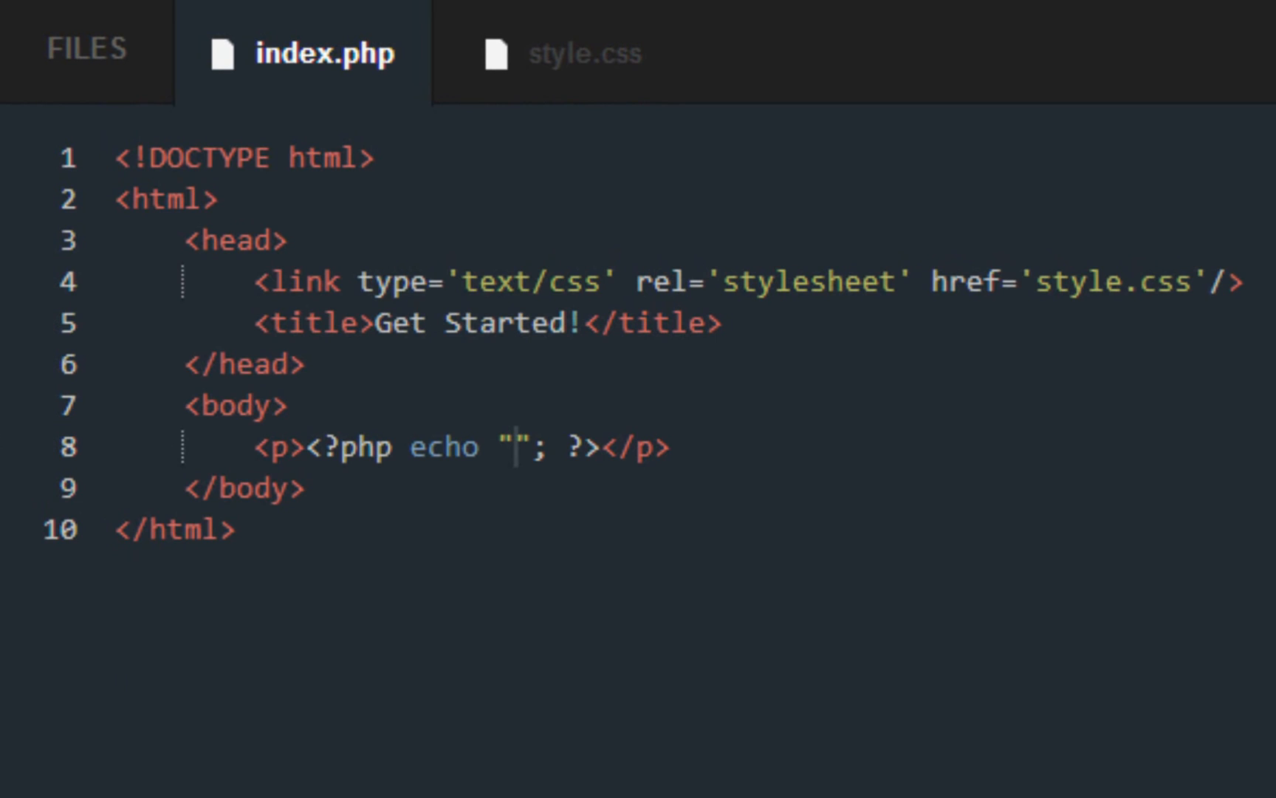
{"action": "mouse_move", "coordinate": [500, 446]}
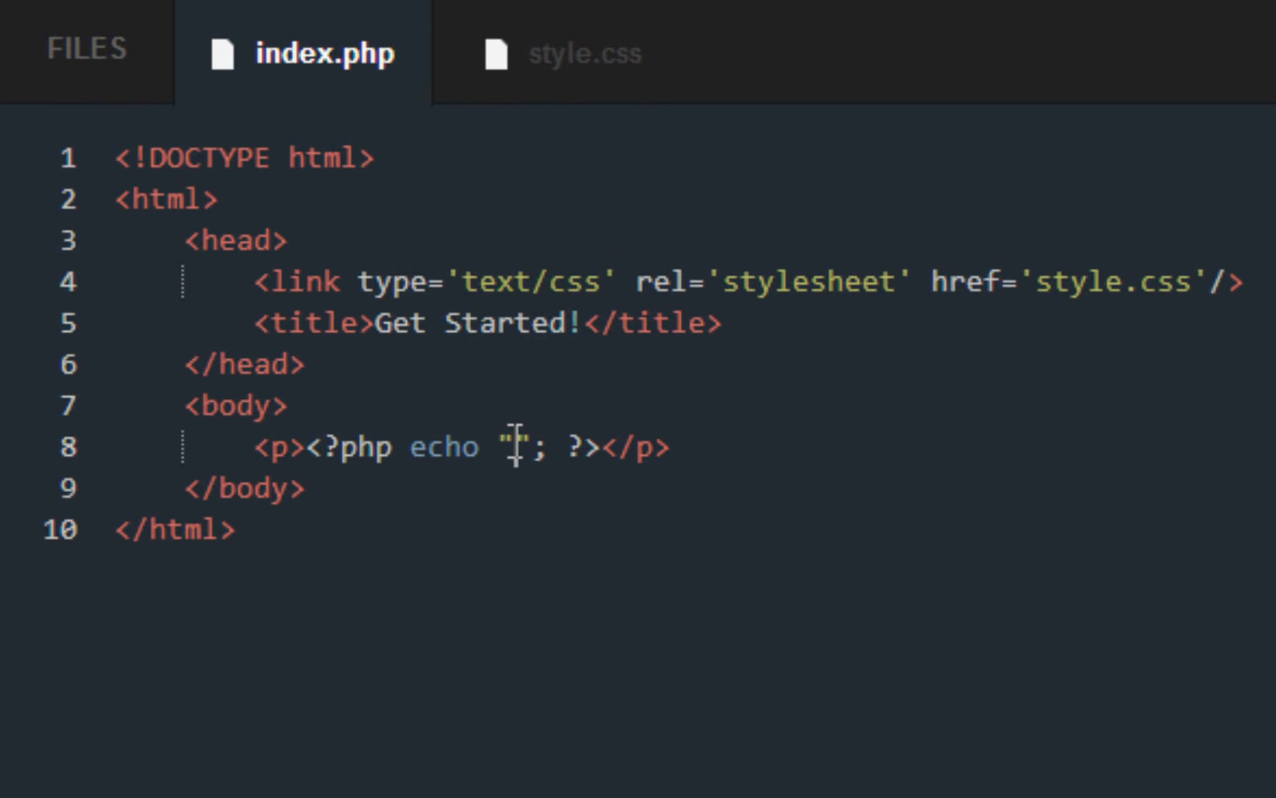
{"action": "type", "text": "My first line of PHP!"}
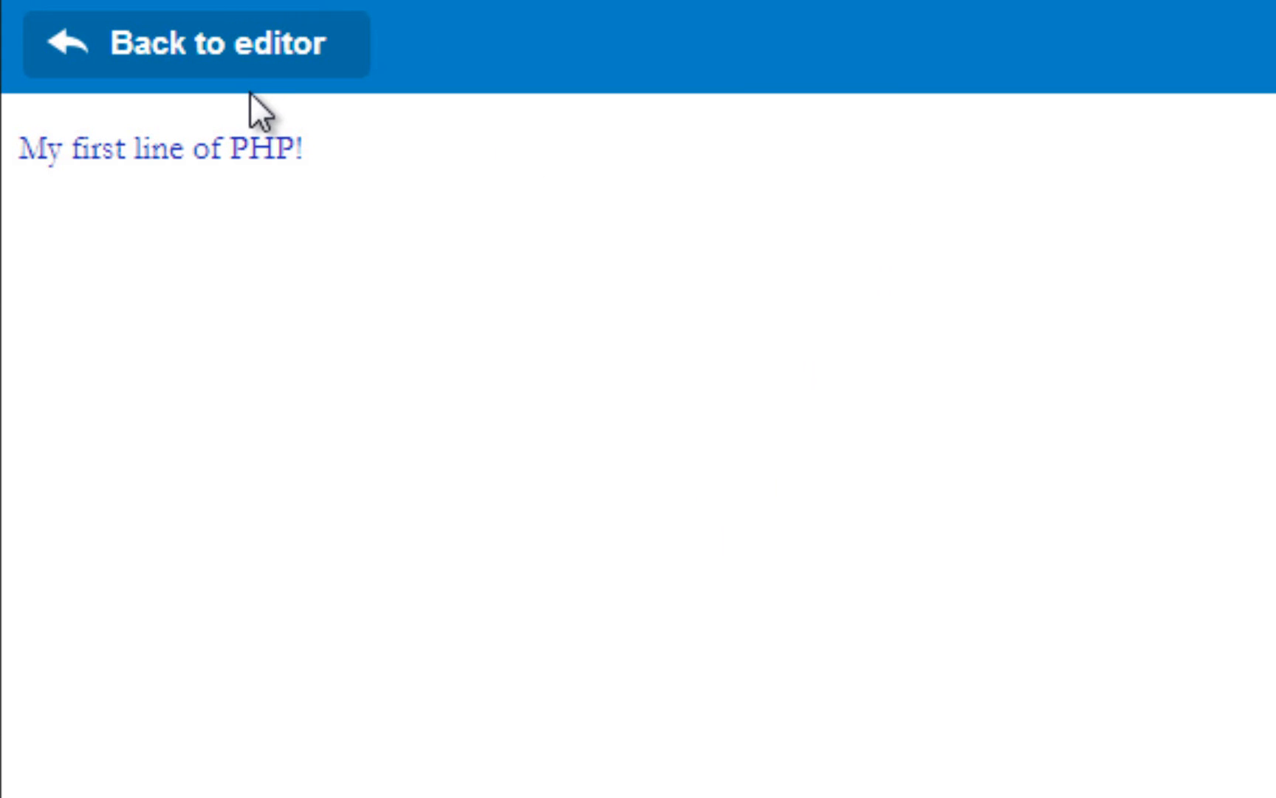
{"action": "mouse_move", "coordinate": [172, 102]}
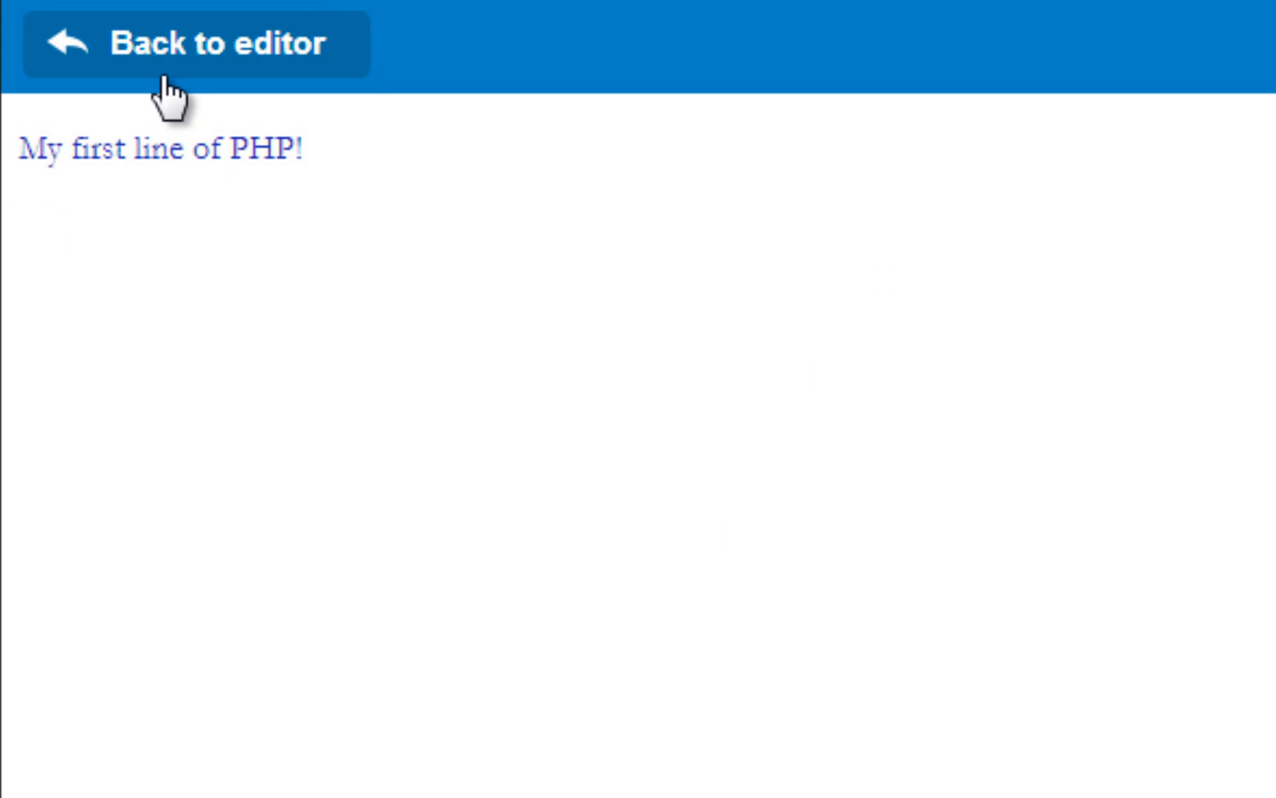
{"action": "left_click", "coordinate": [195, 44]}
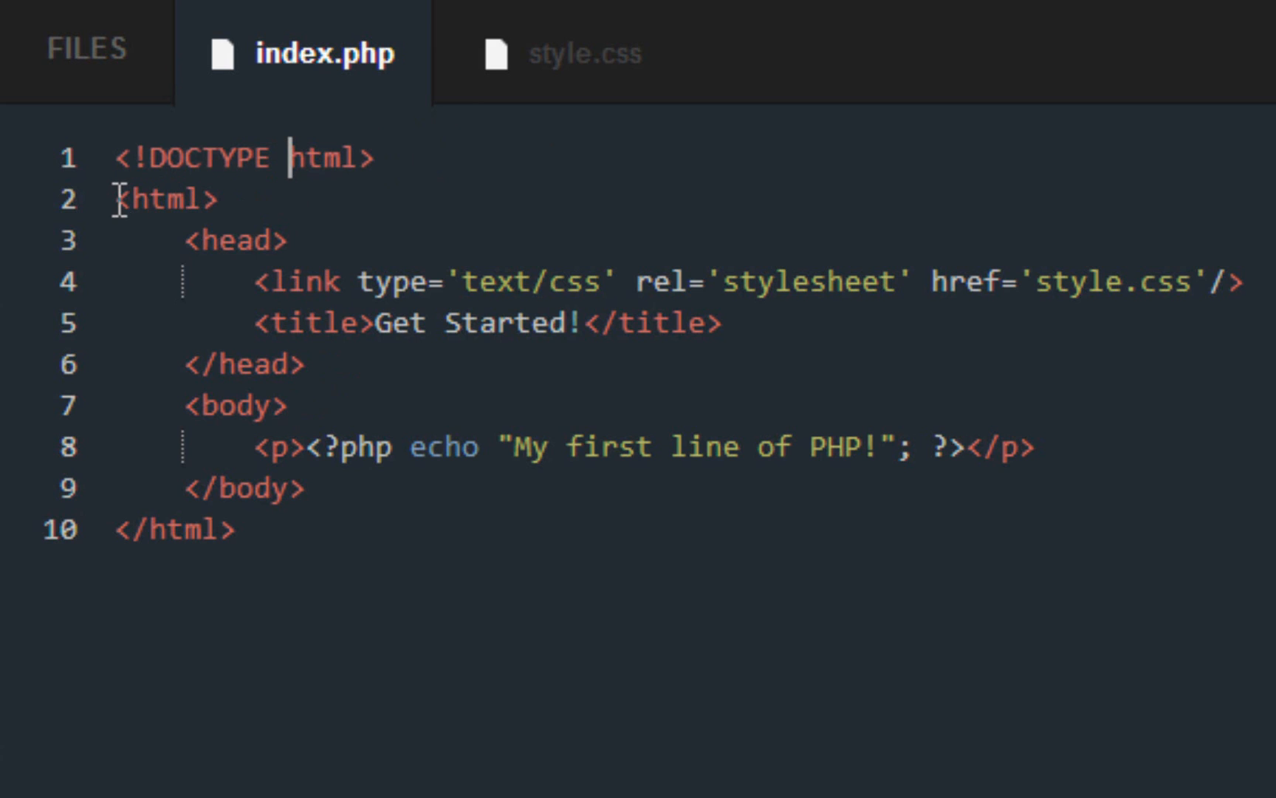
{"action": "double_click", "coordinate": [236, 241]}
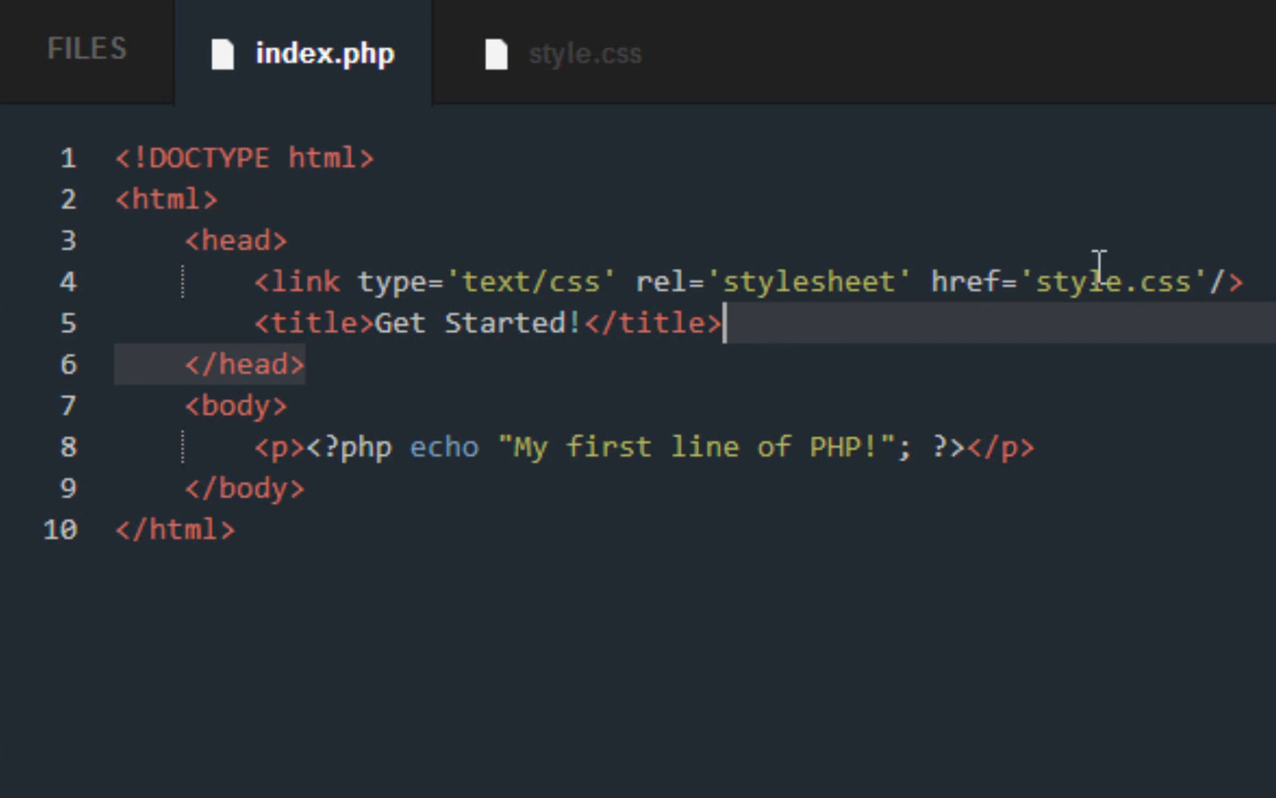
{"action": "mouse_move", "coordinate": [583, 54]}
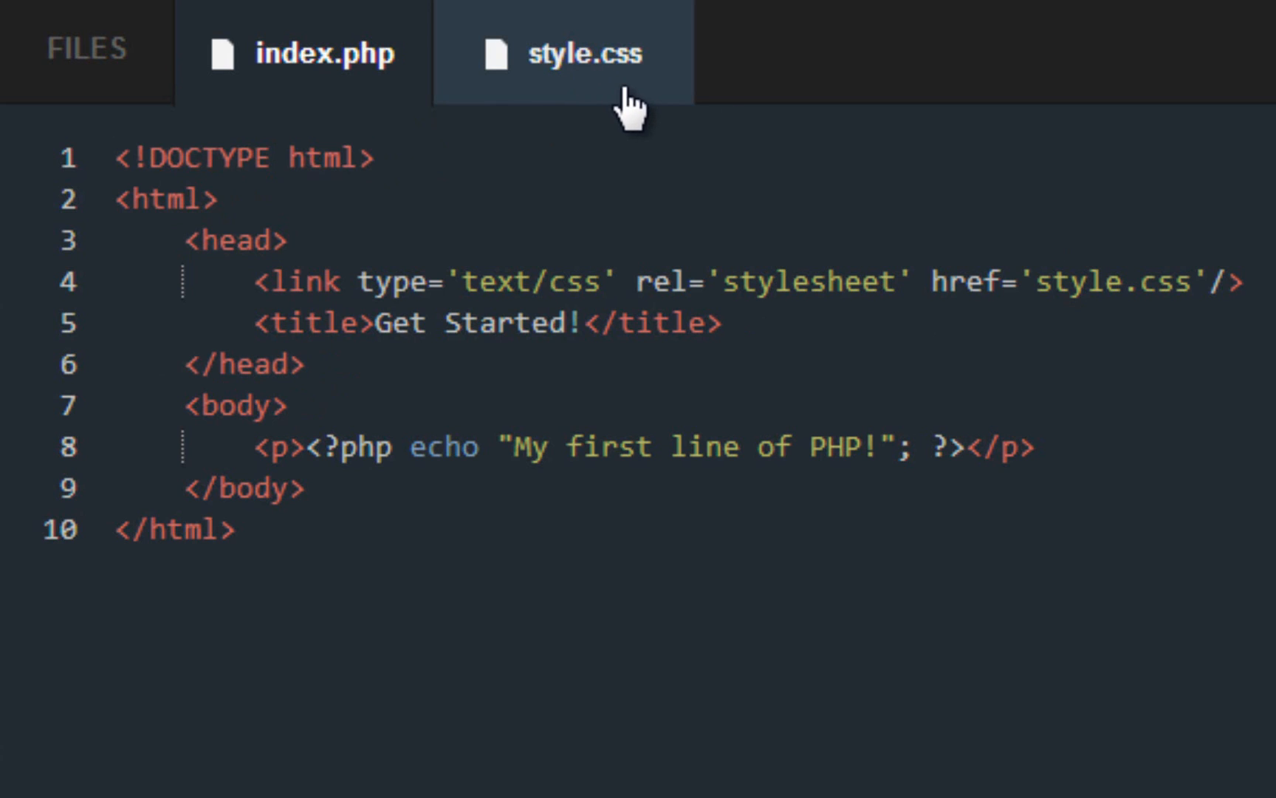
{"action": "left_click", "coordinate": [324, 53]}
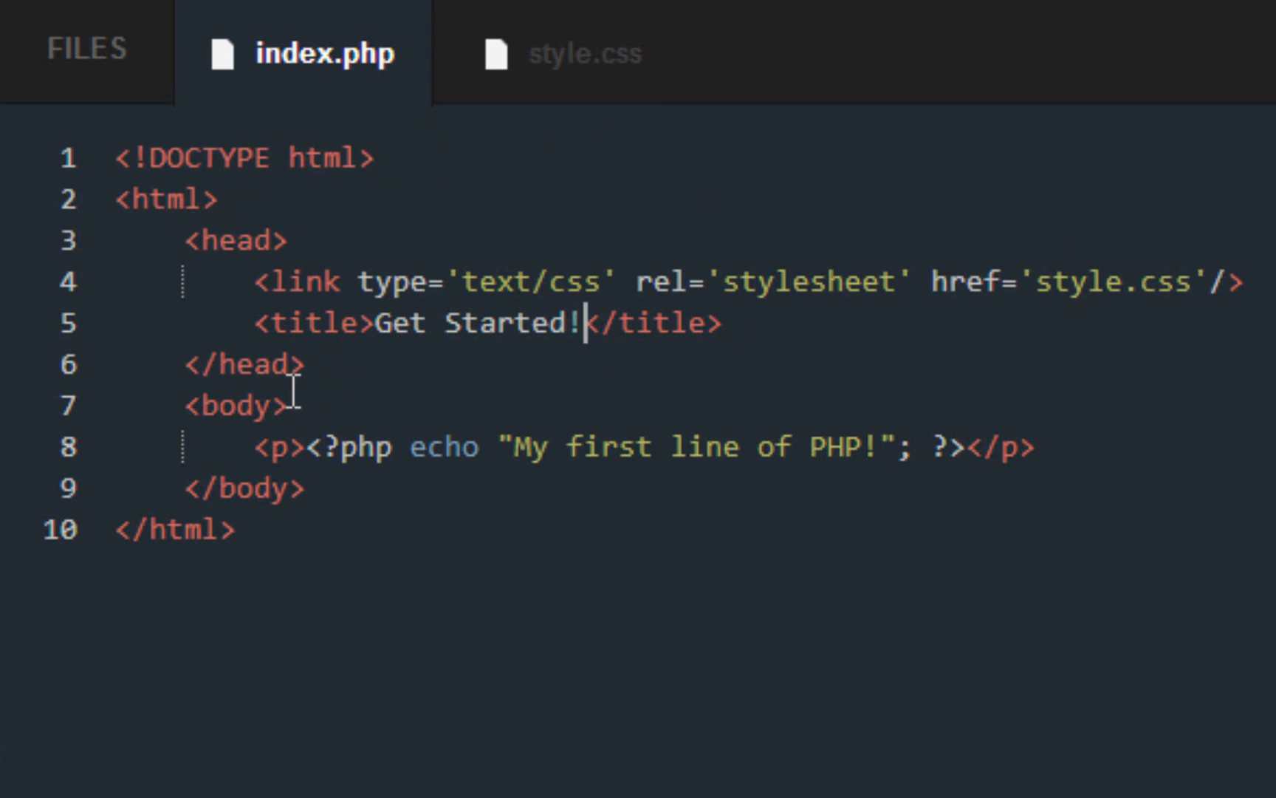
{"action": "mouse_move", "coordinate": [248, 456]}
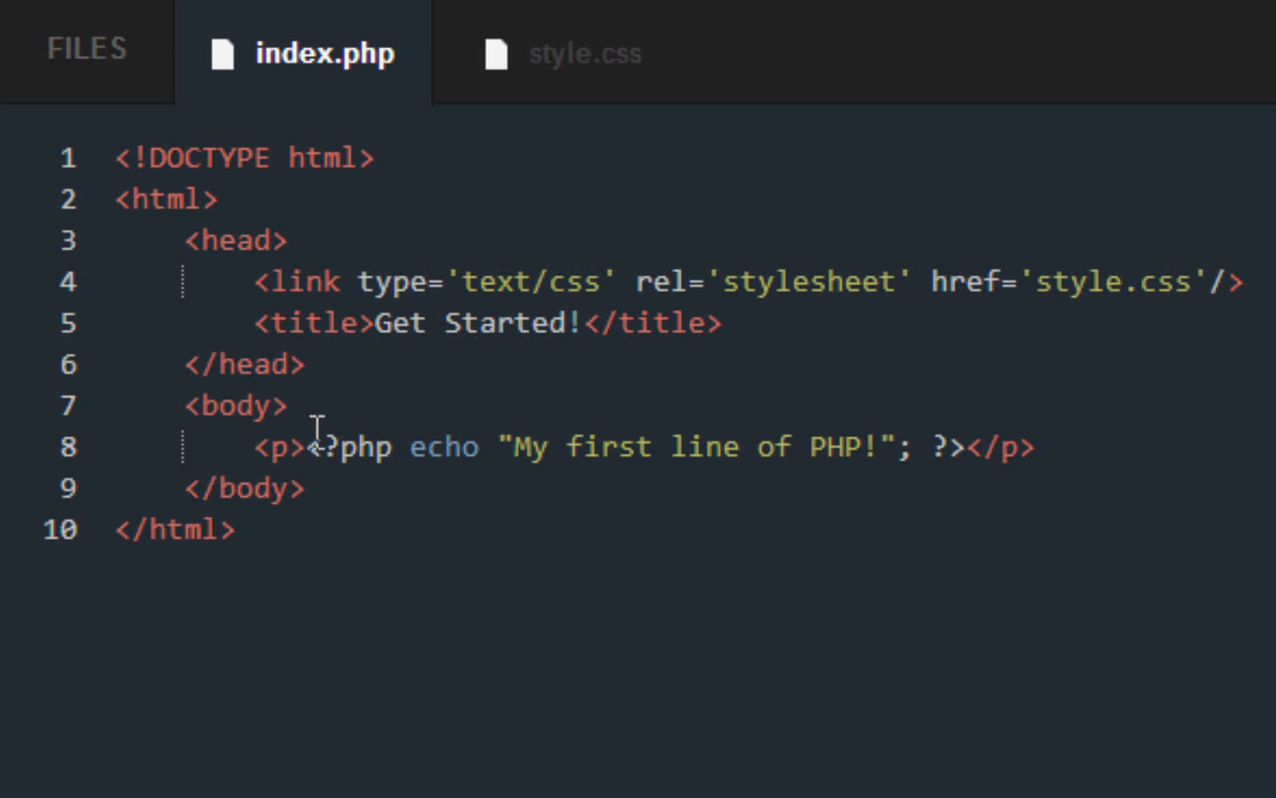
Step: Complete the paragraph's PHP block with the closing quote and ?> tag
{"action": "left_click_drag", "start_coordinate": [317, 448], "coordinate": [427, 448]}
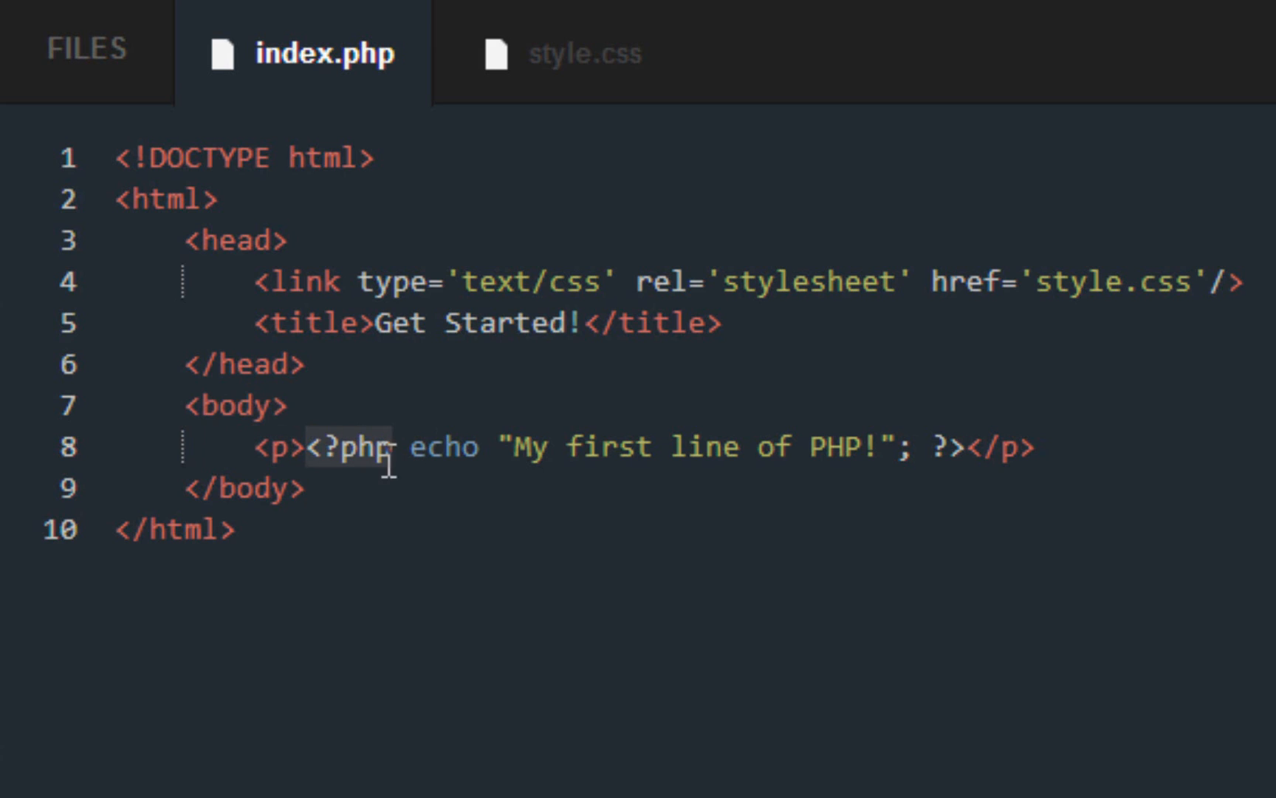
{"action": "mouse_move", "coordinate": [412, 512]}
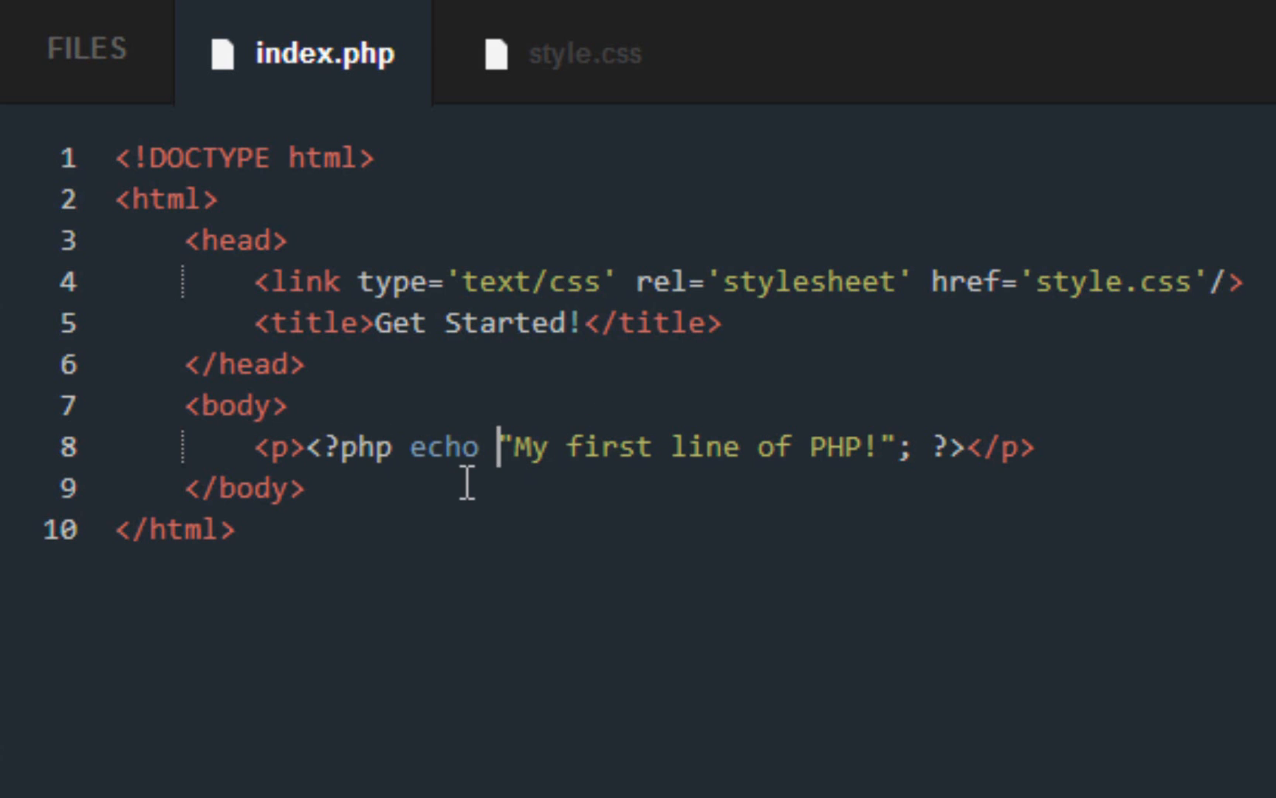
{"action": "left_click_drag", "start_coordinate": [501, 446], "coordinate": [875, 446]}
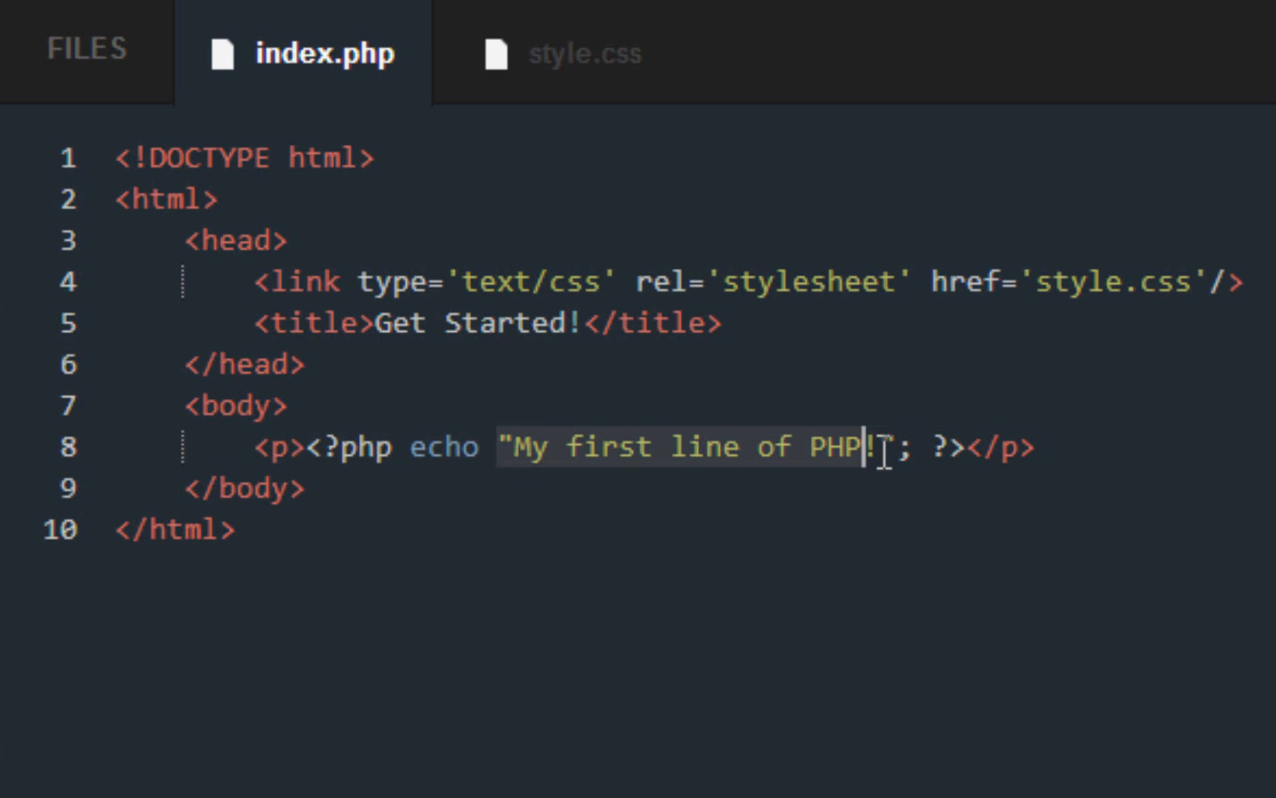
{"action": "type", "text": "\""}
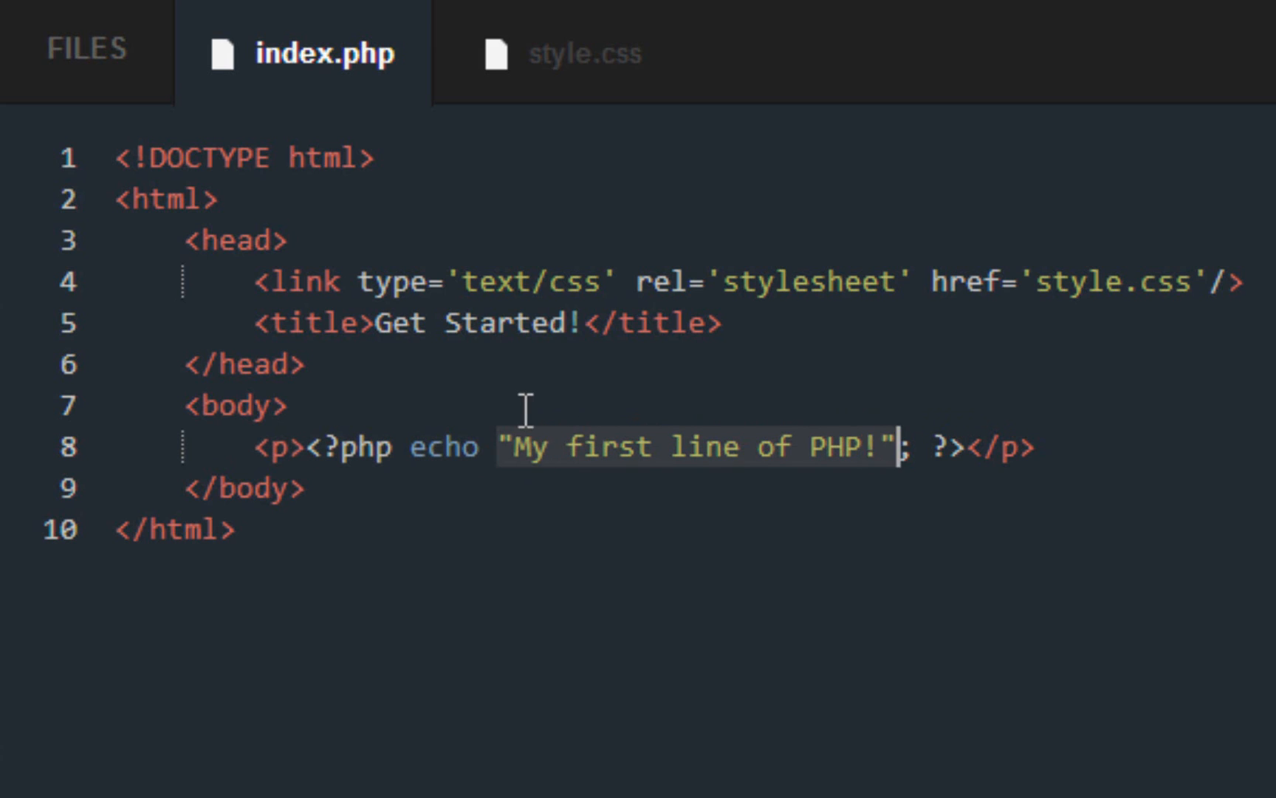
{"action": "mouse_move", "coordinate": [543, 409]}
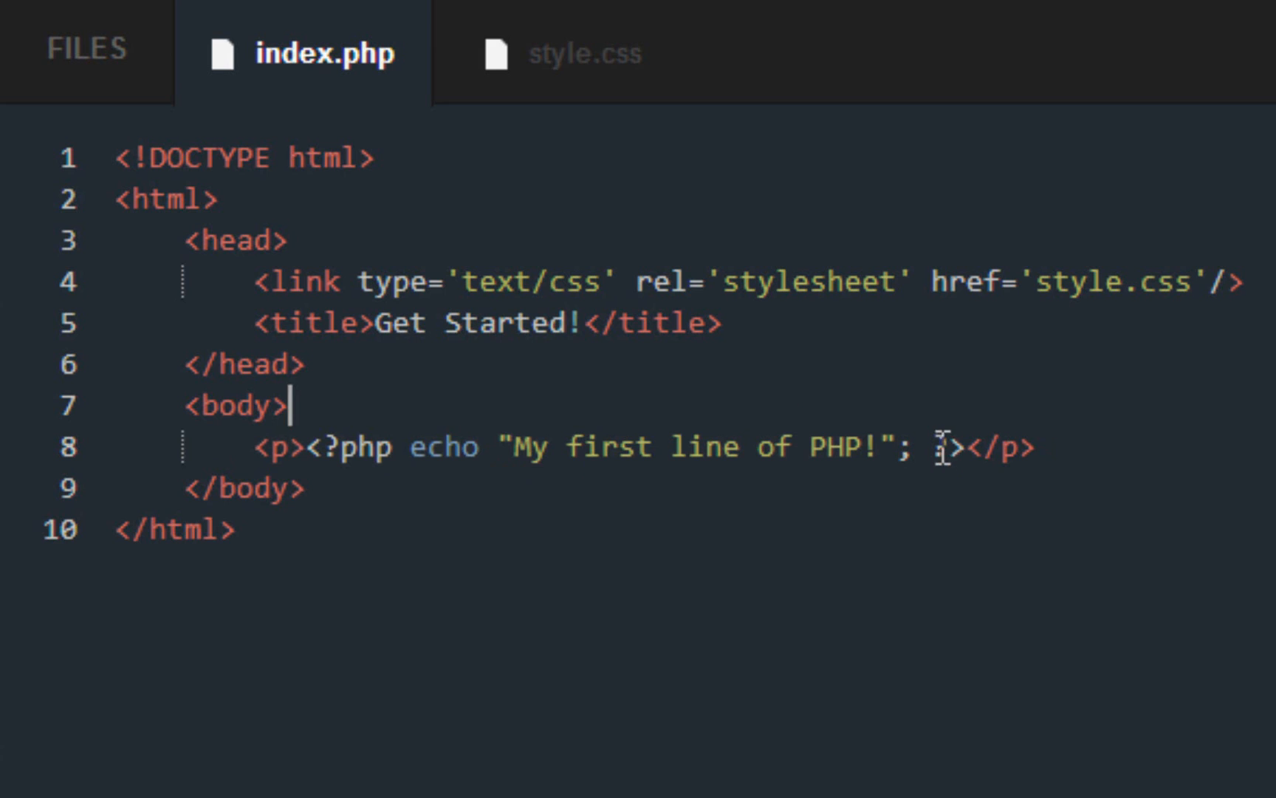
{"action": "left_click", "coordinate": [944, 448]}
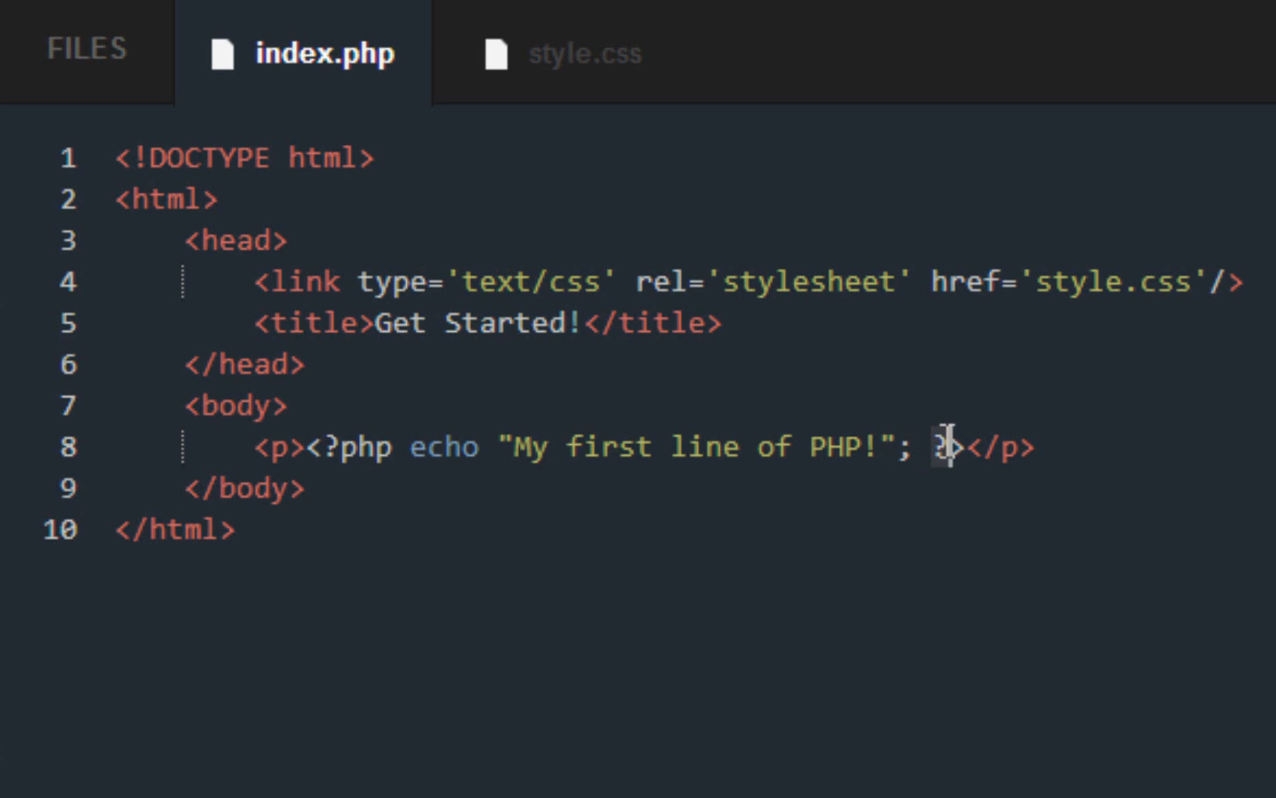
{"action": "mouse_move", "coordinate": [955, 444]}
{"action": "type", "text": ">"}
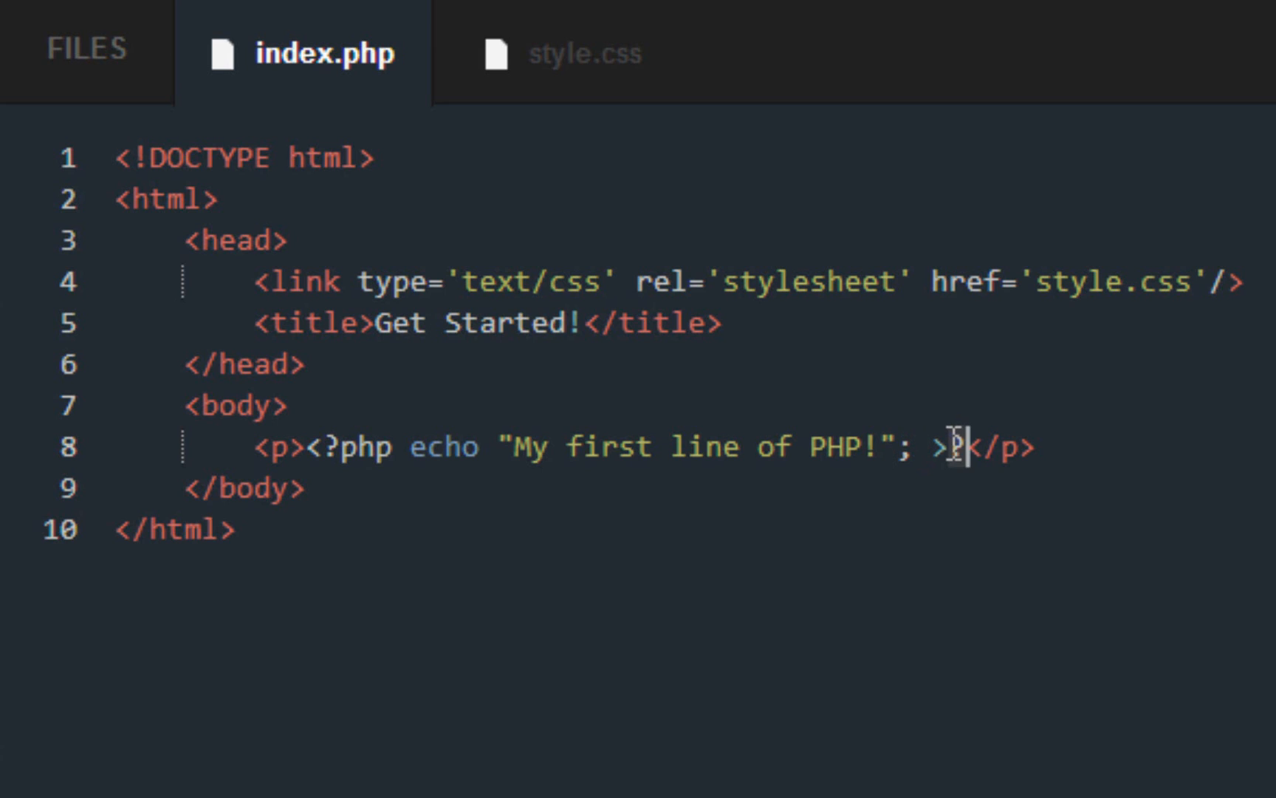
{"action": "type", "text": "?>"}
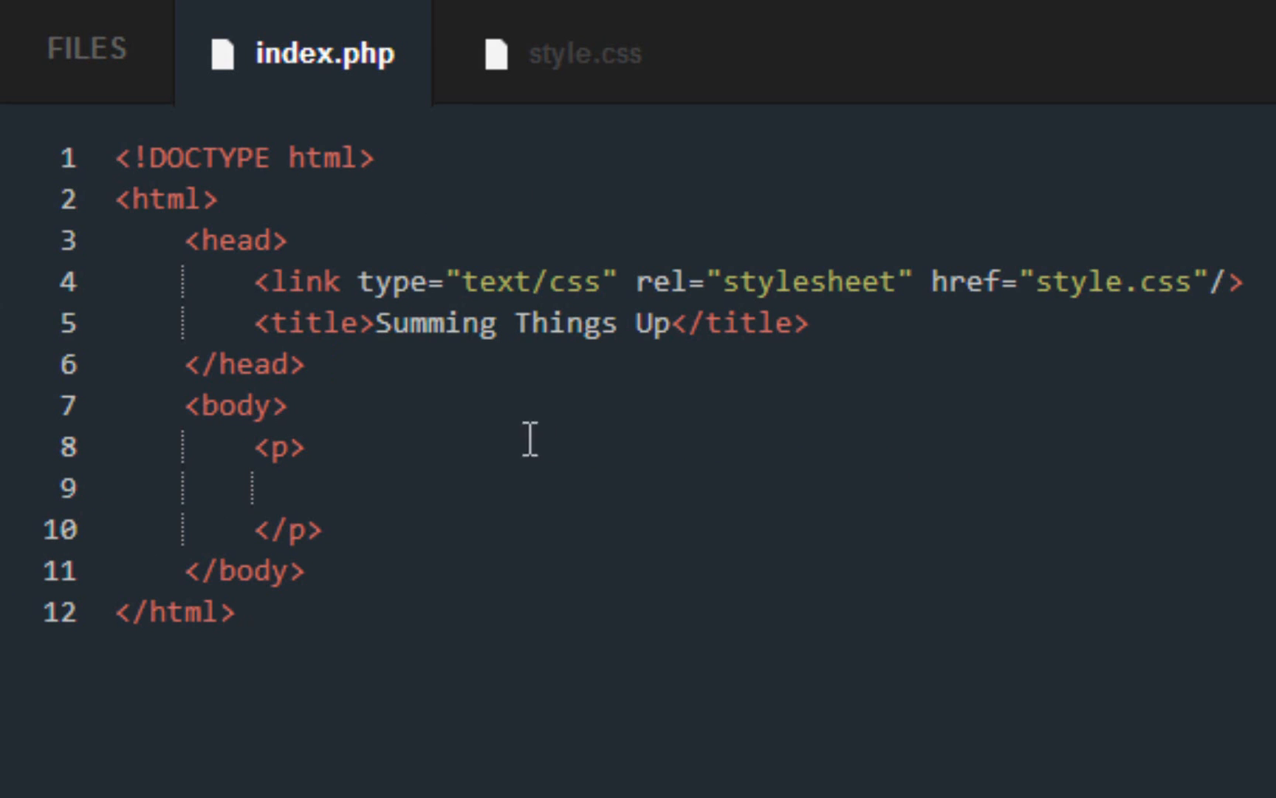
{"action": "mouse_move", "coordinate": [421, 427]}
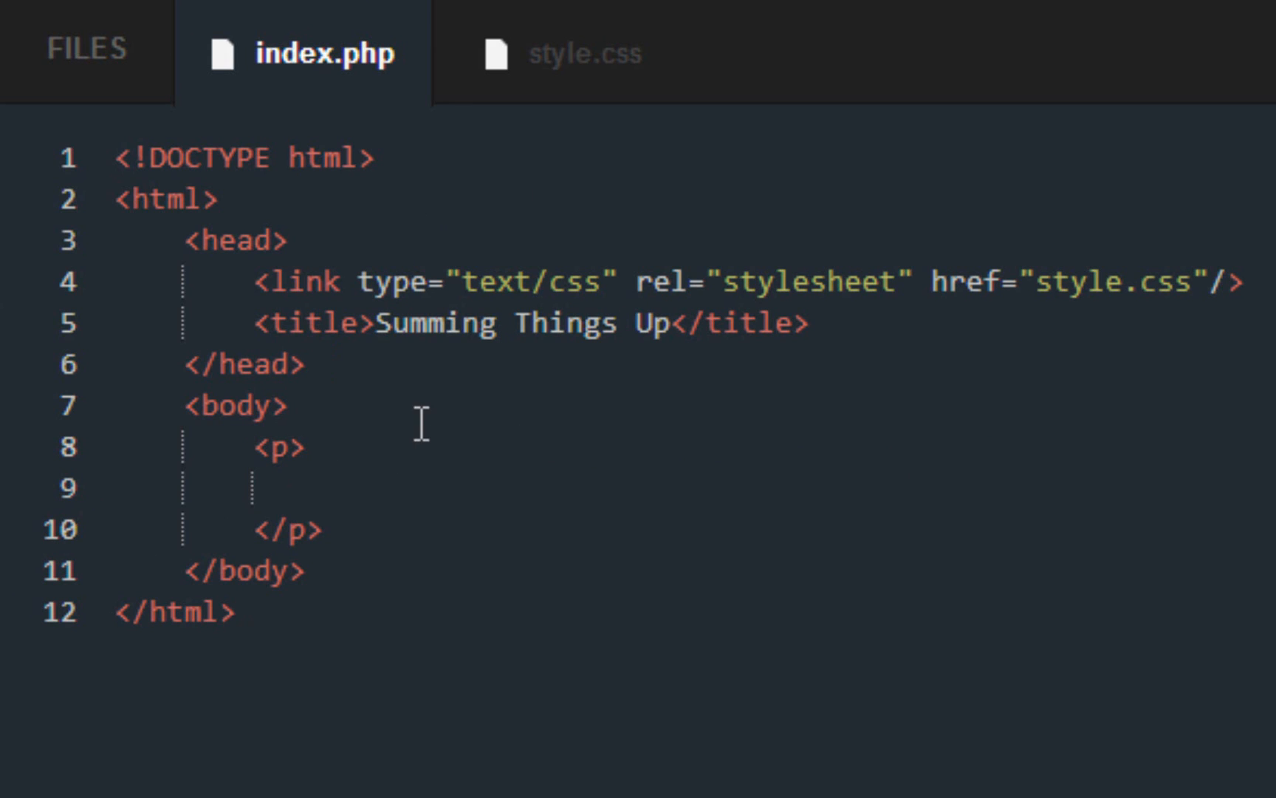
Step: Write <?php echo 40 + 2;?> inside the empty Summing Things Up paragraph
{"action": "left_click", "coordinate": [325, 488]}
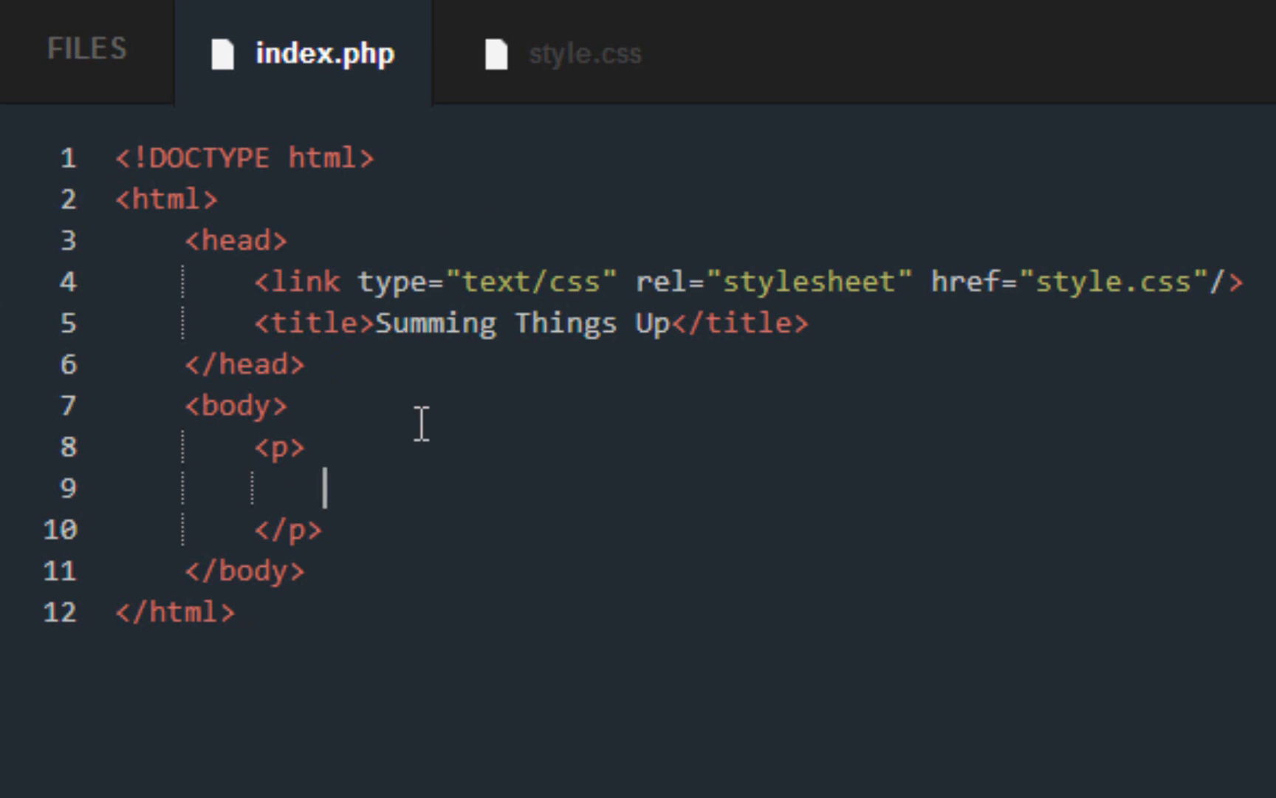
{"action": "type", "text": "<"}
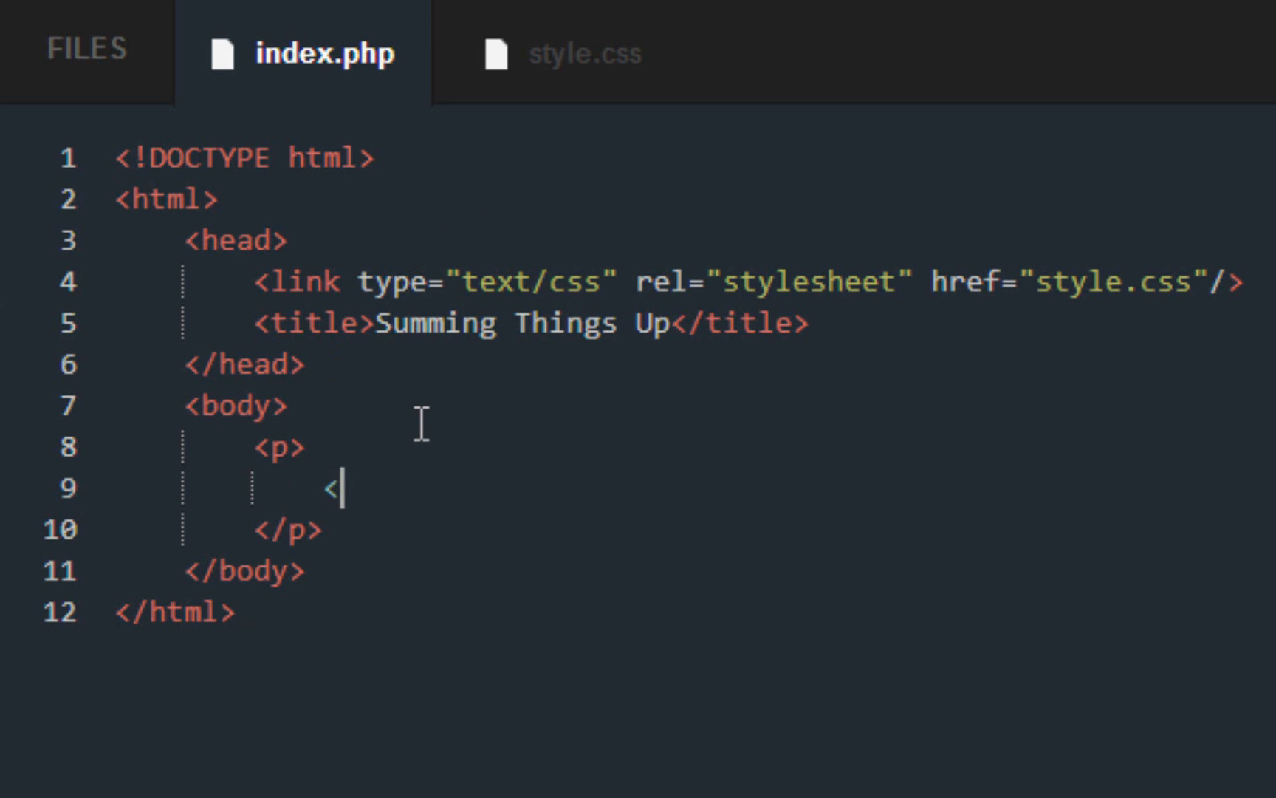
{"action": "type", "text": "?php"}
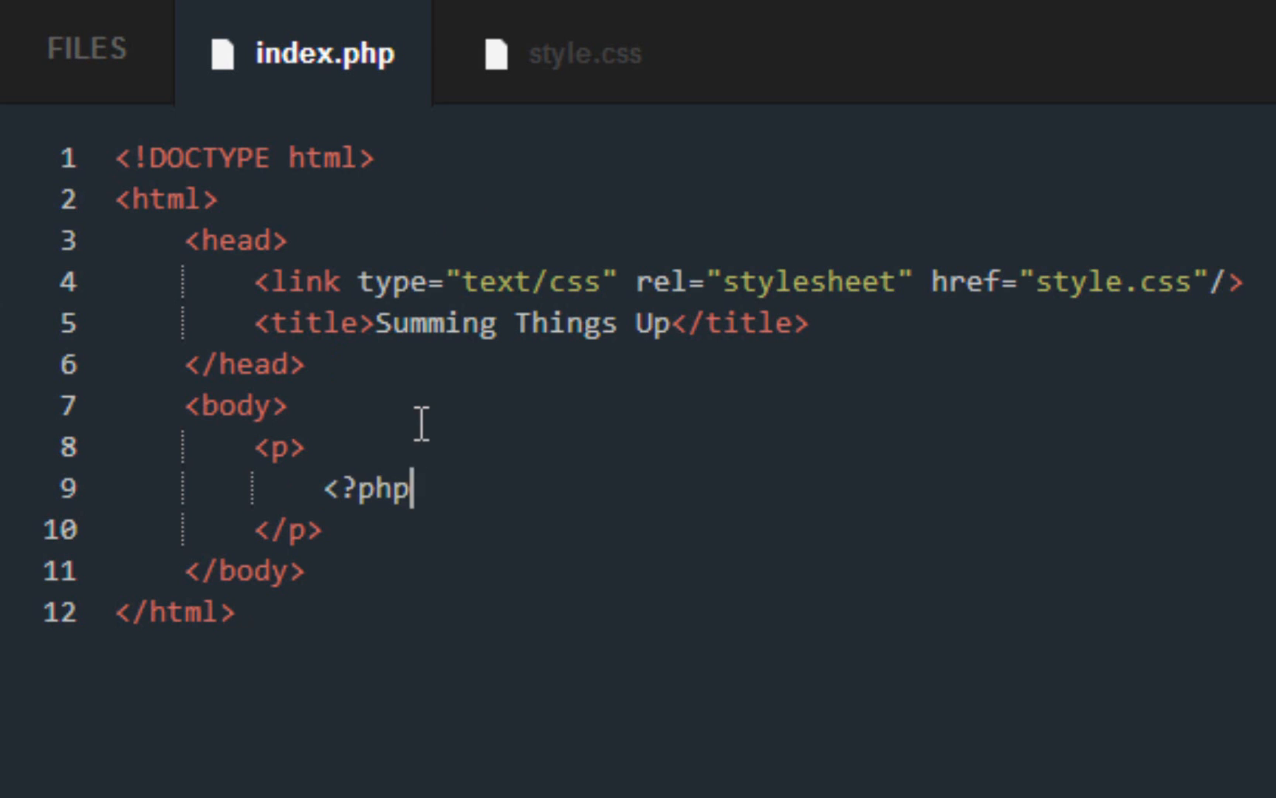
{"action": "type", "text": ";>"}
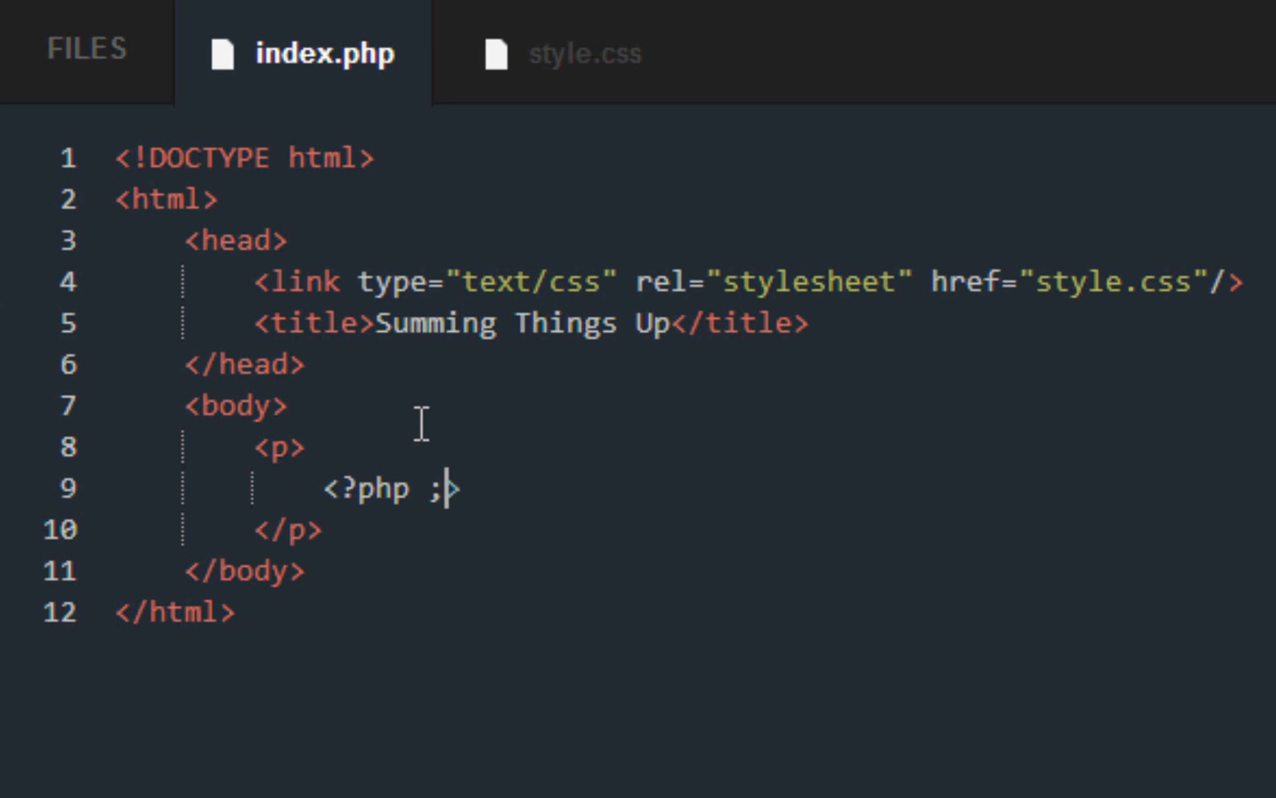
{"action": "type", "text": "?>"}
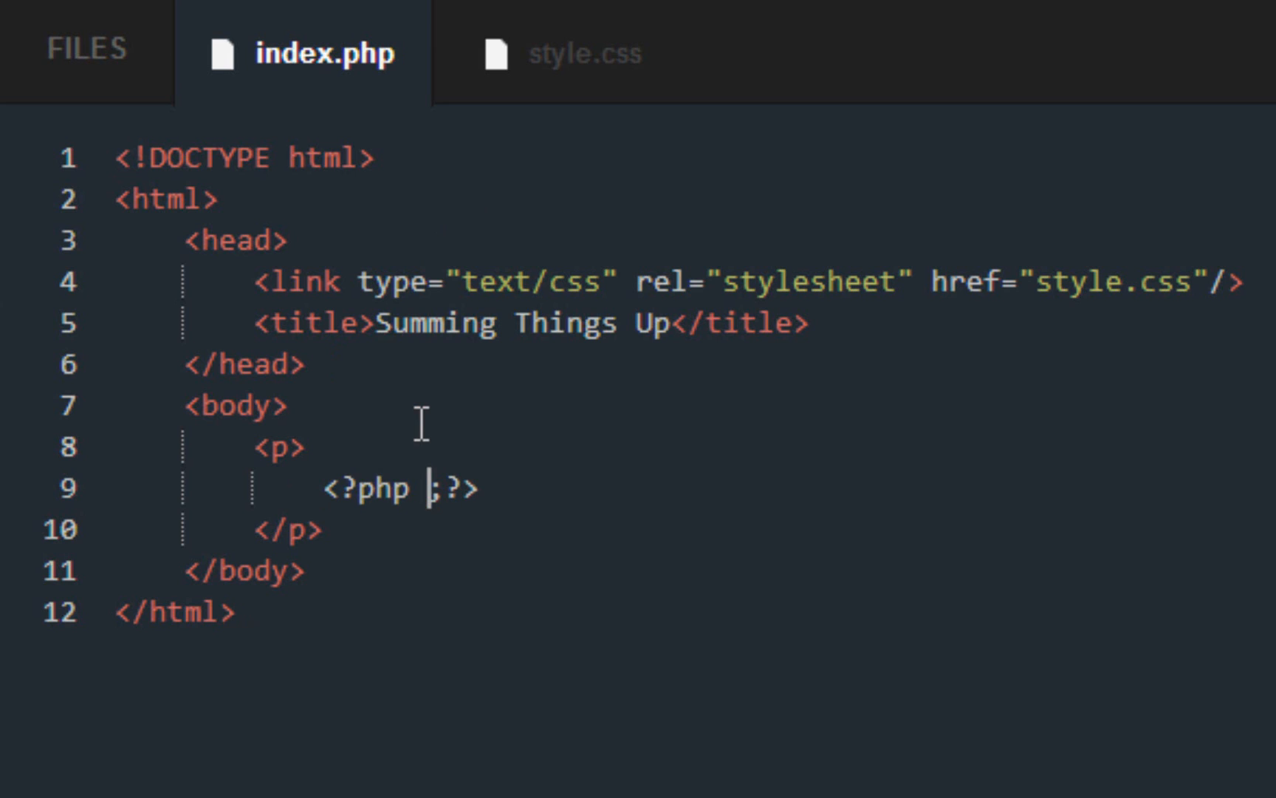
{"action": "type", "text": "echo"}
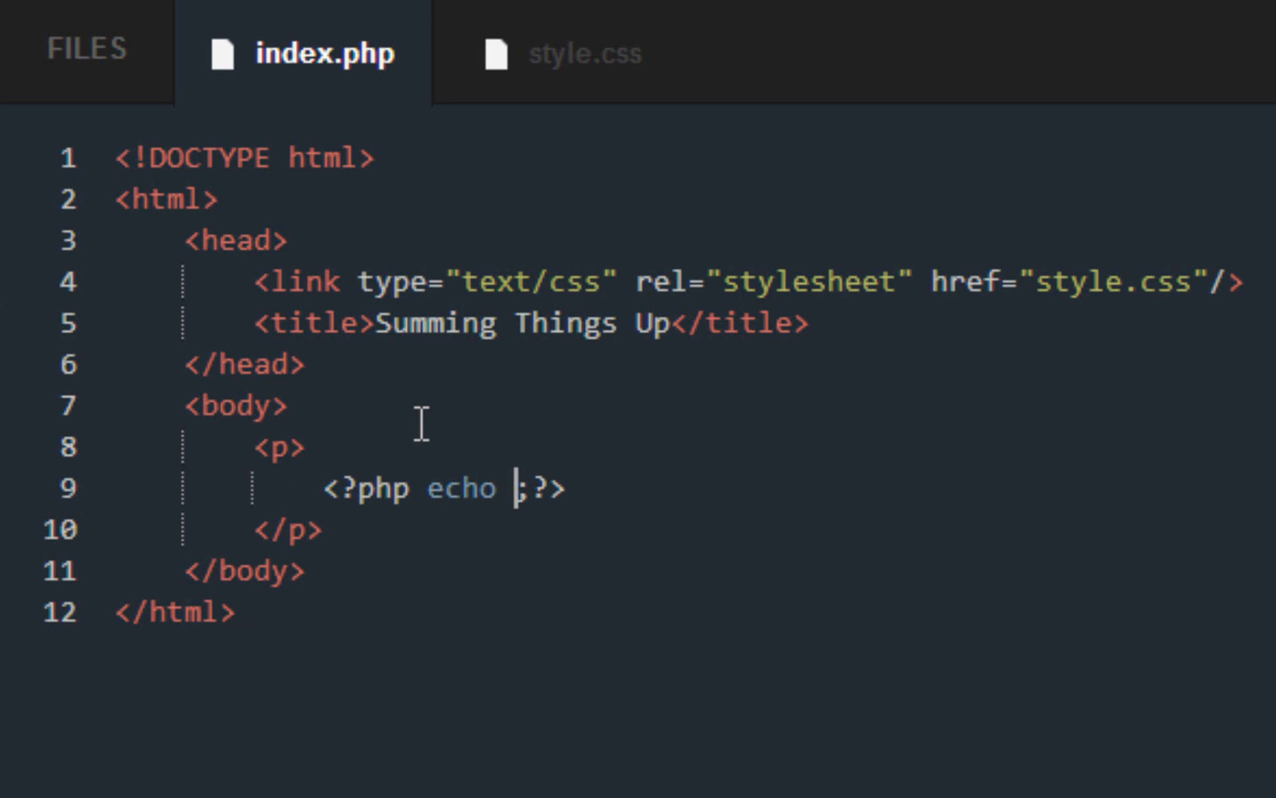
{"action": "type", "text": "40"}
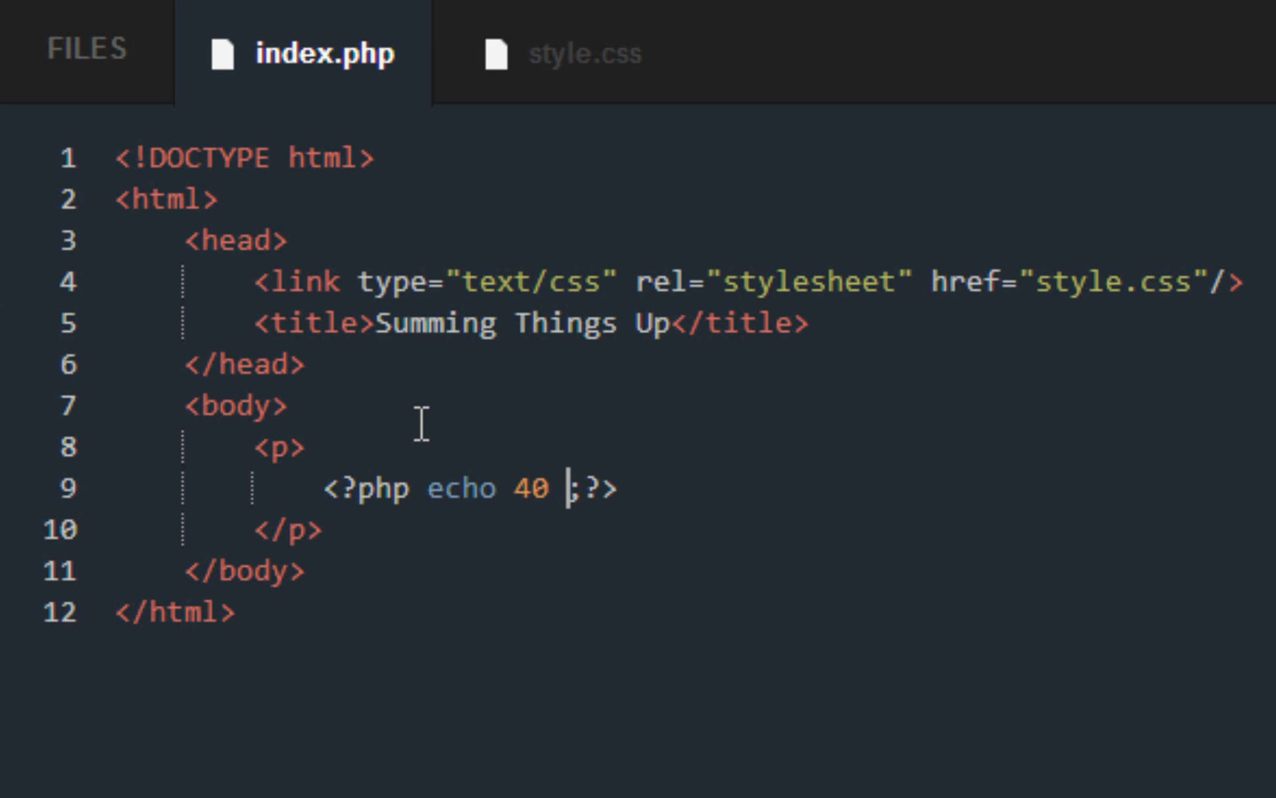
{"action": "type", "text": "+ 2"}
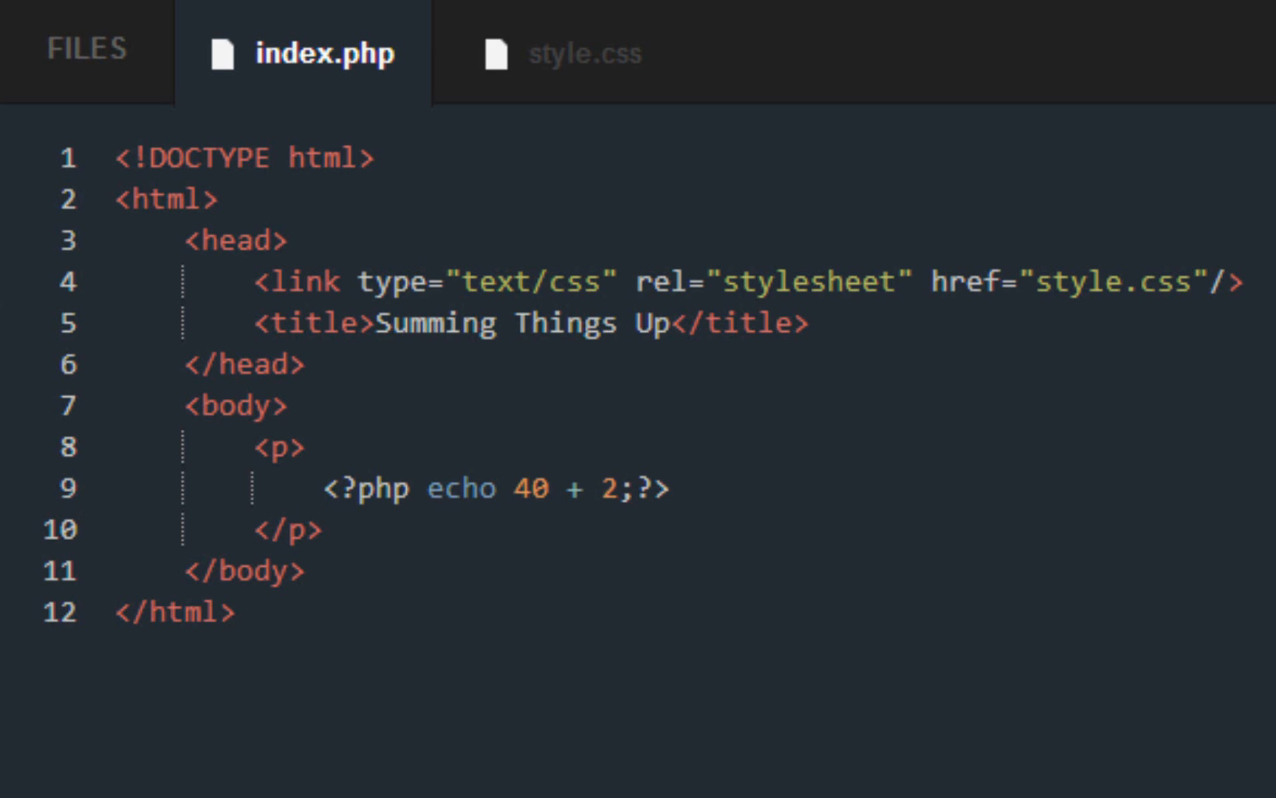
{"action": "left_click", "coordinate": [623, 489]}
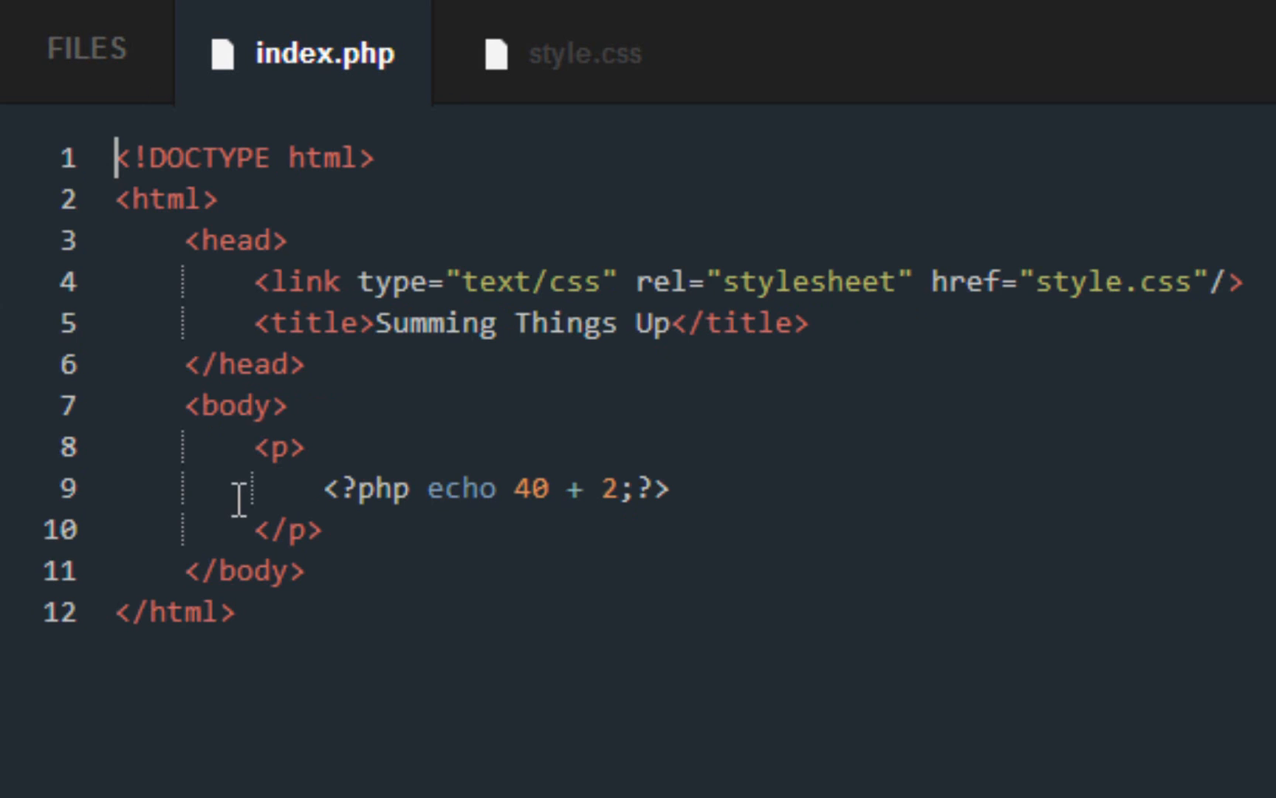
{"action": "mouse_move", "coordinate": [261, 551]}
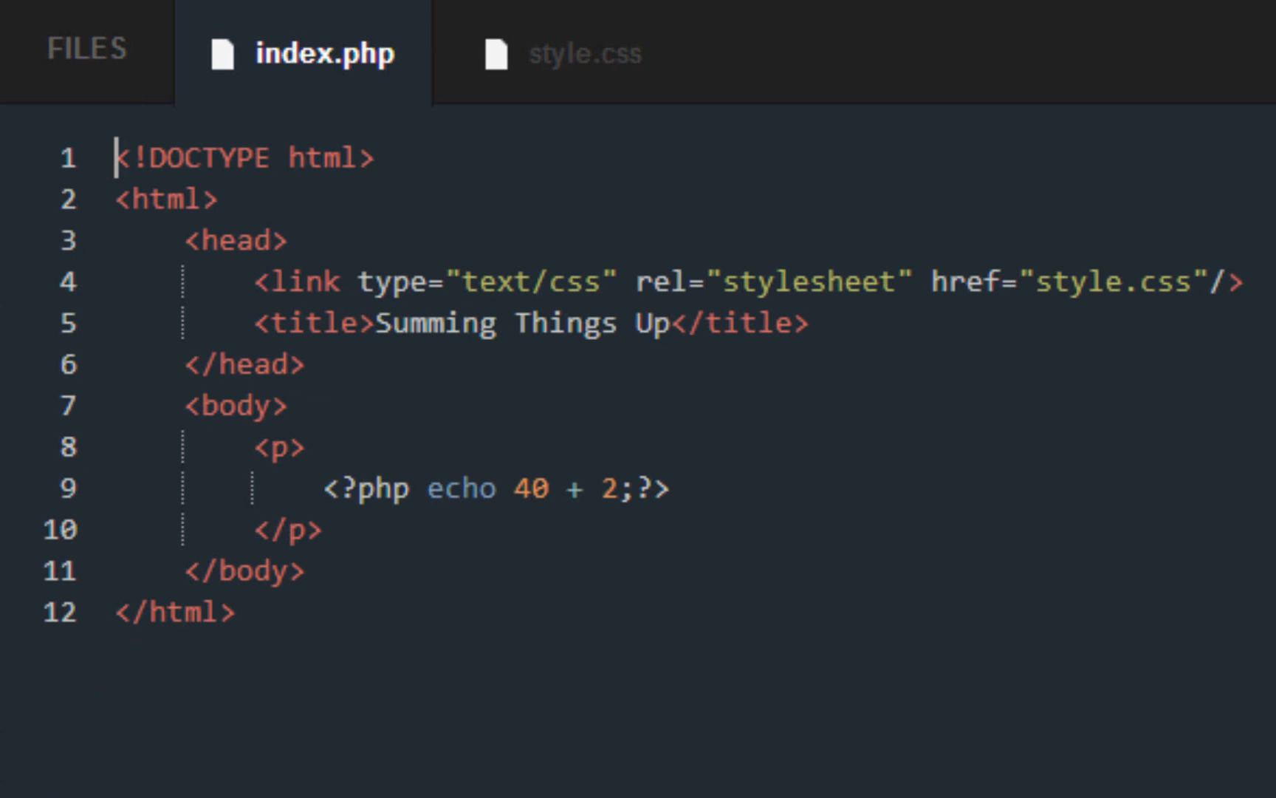
{"action": "mouse_move", "coordinate": [700, 573]}
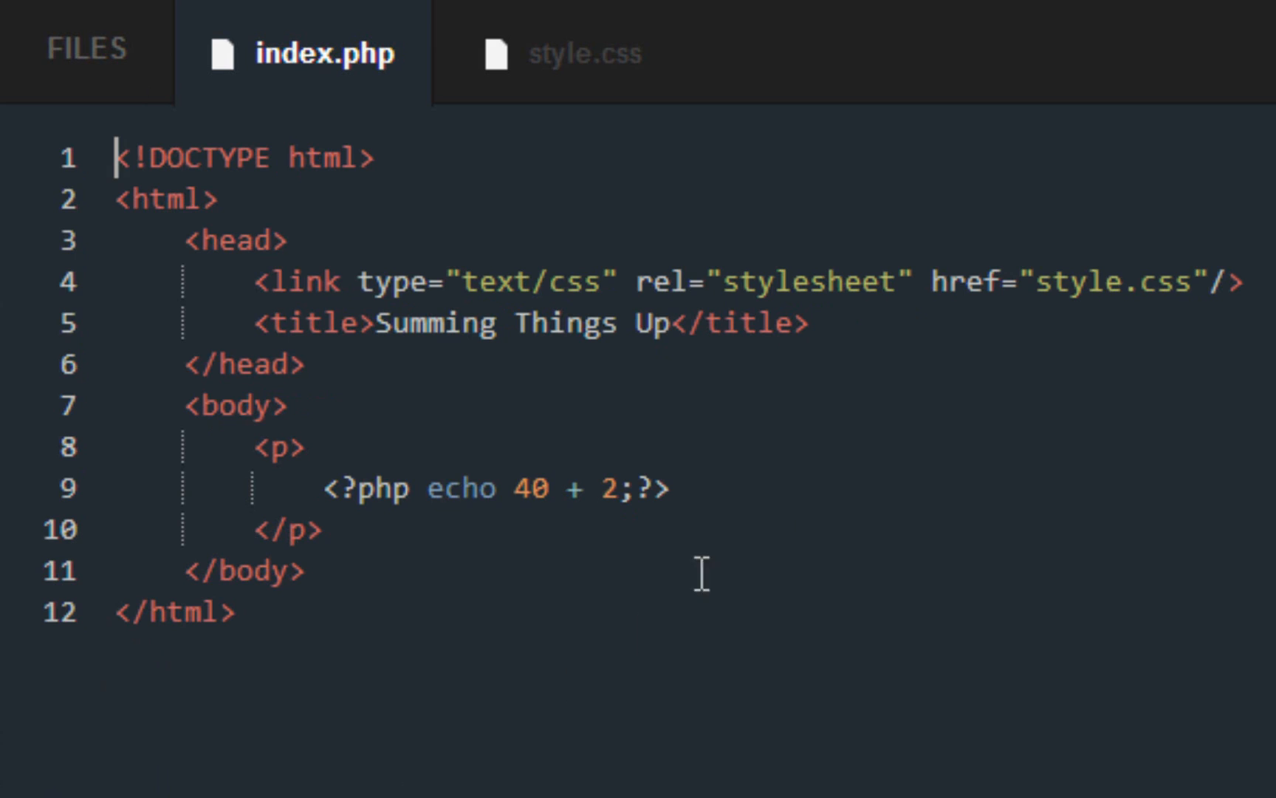
{"action": "mouse_move", "coordinate": [896, 293]}
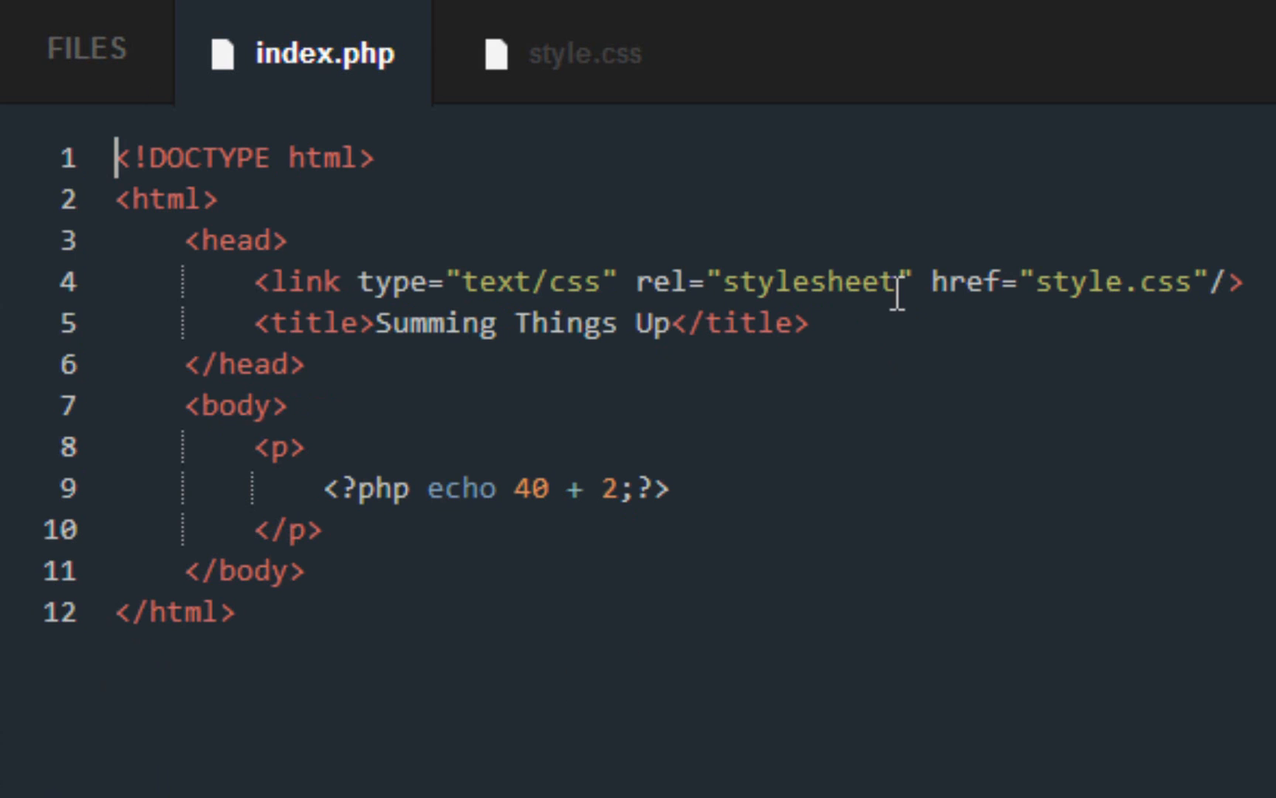
{"action": "mouse_move", "coordinate": [444, 679]}
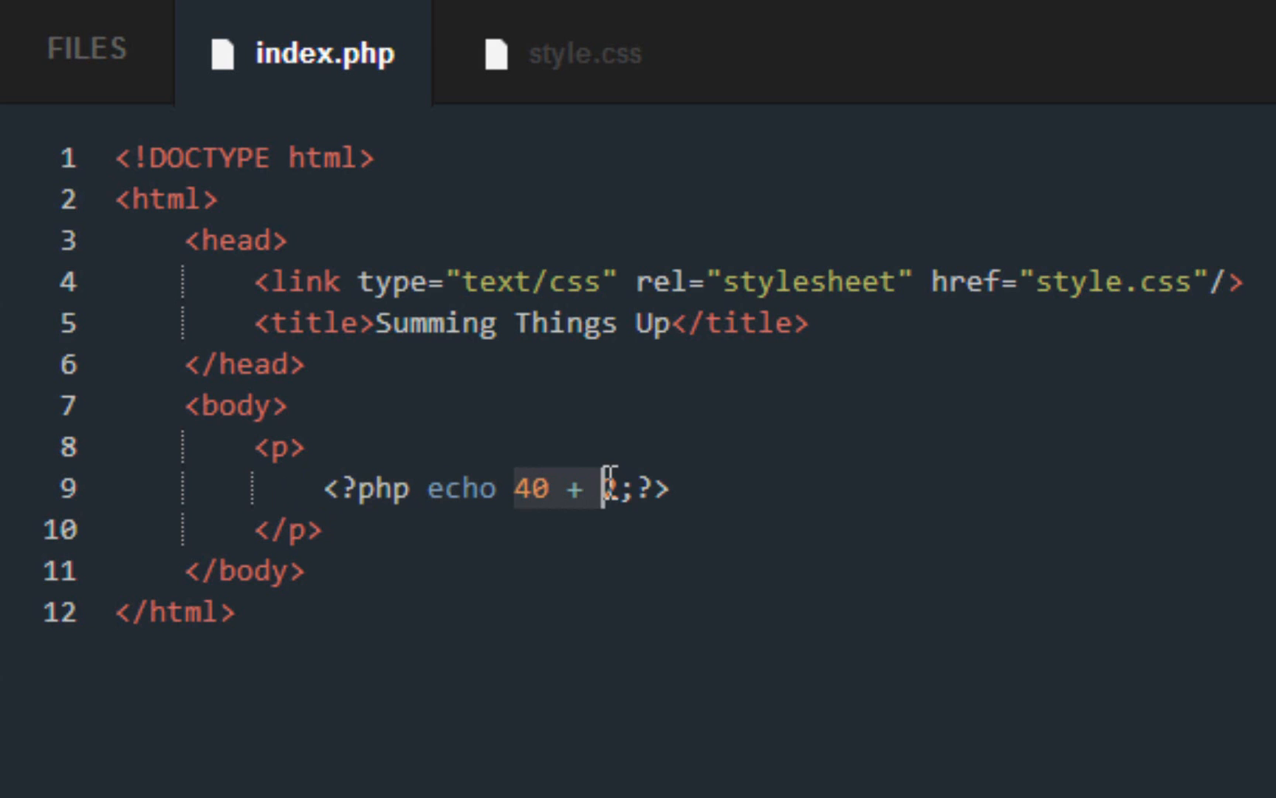
{"action": "type", "text": "2"}
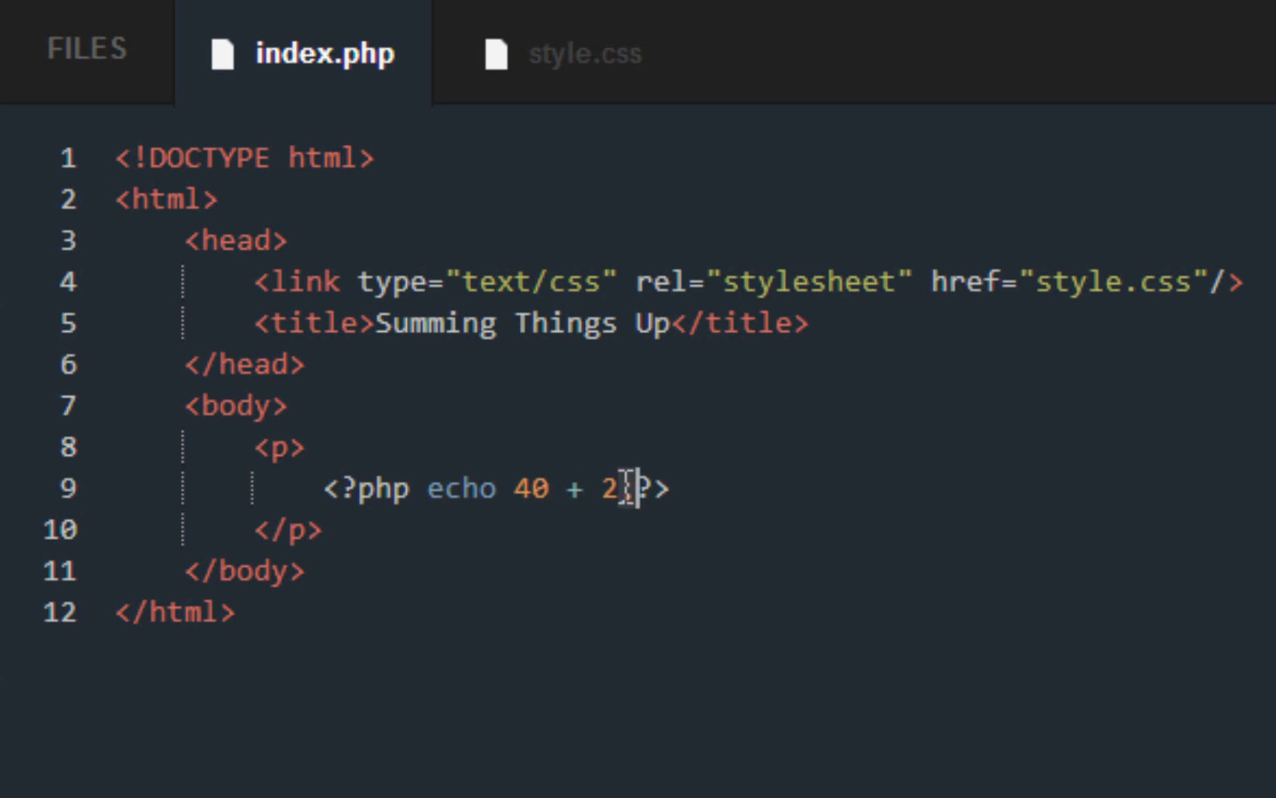
{"action": "type", "text": ";"}
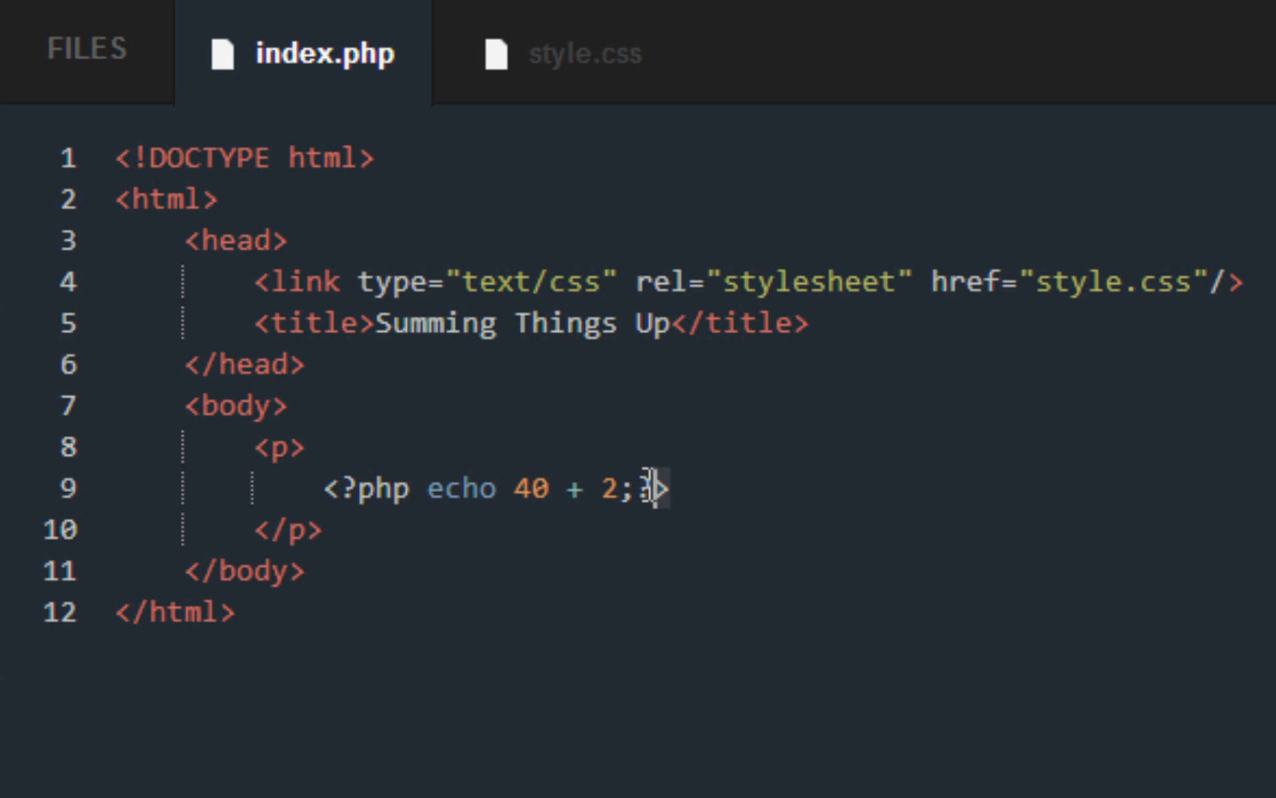
{"action": "type", "text": ">"}
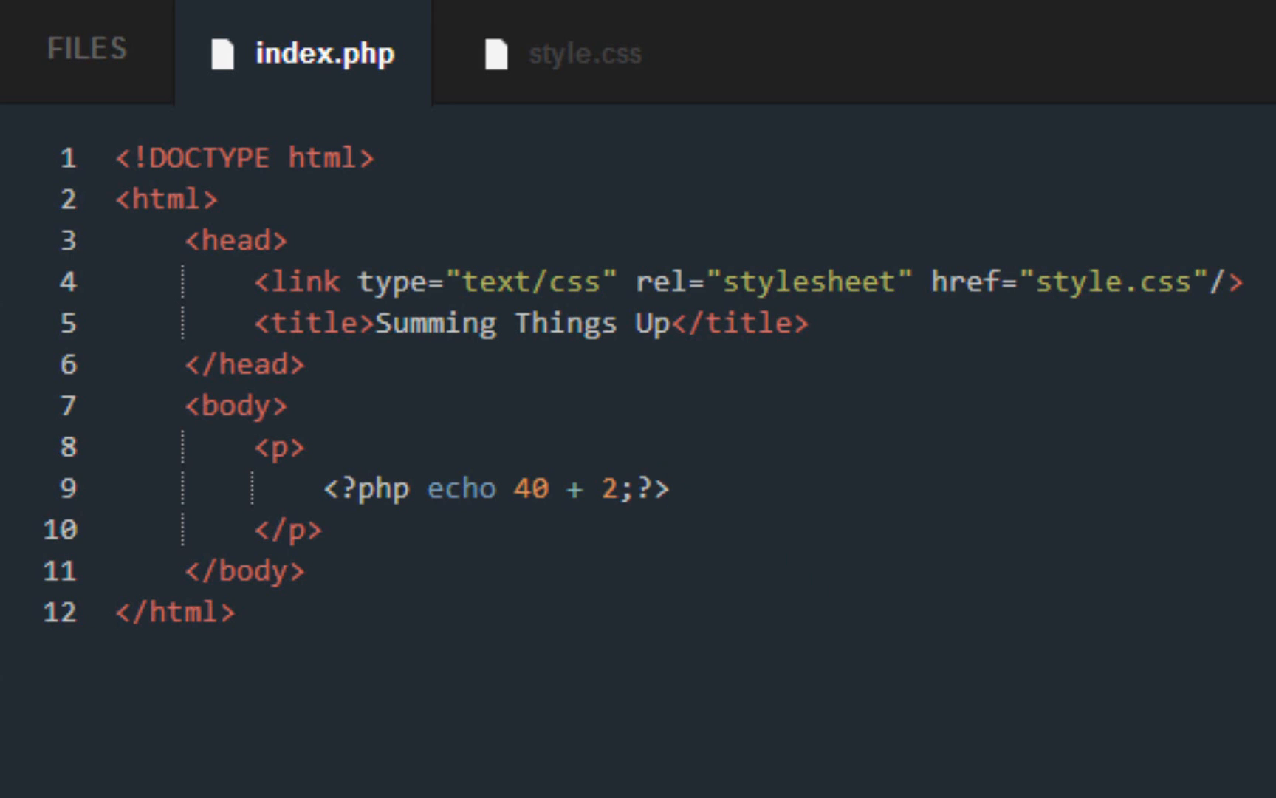
{"action": "left_click", "coordinate": [669, 488]}
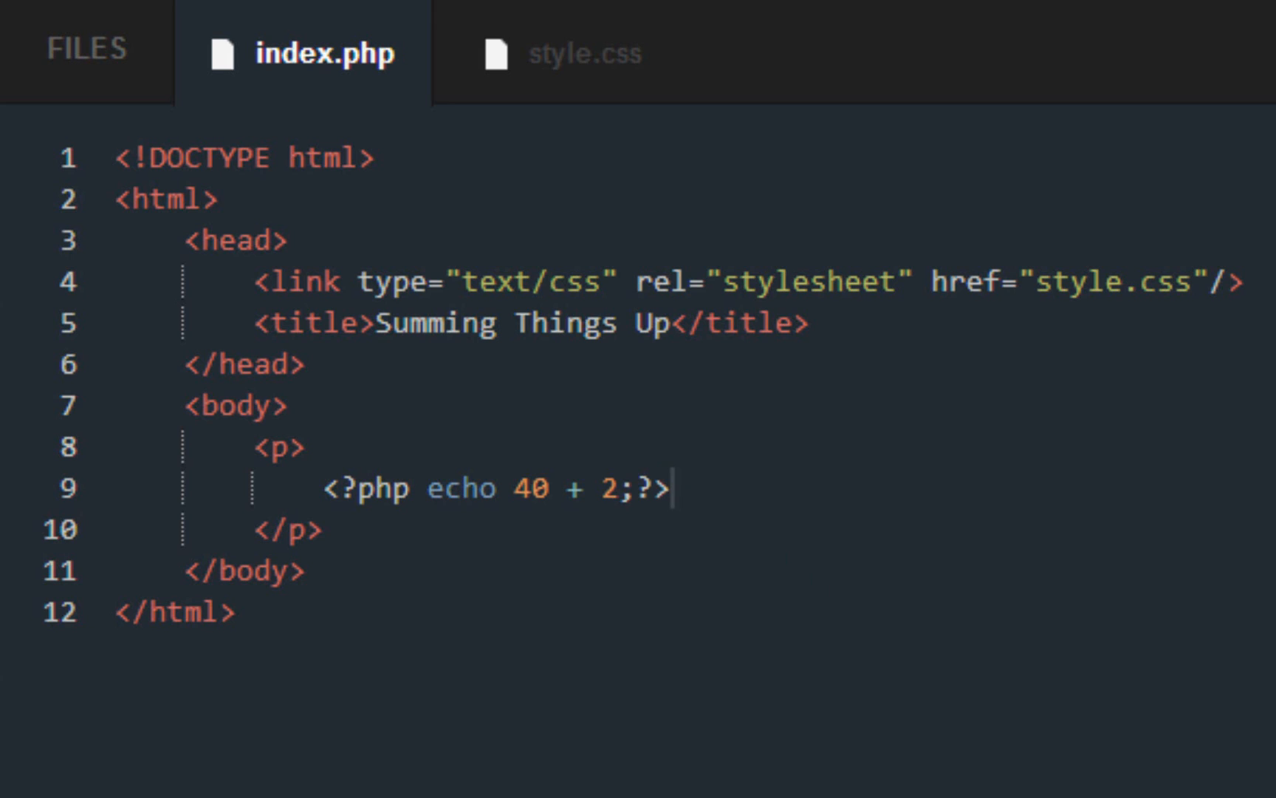